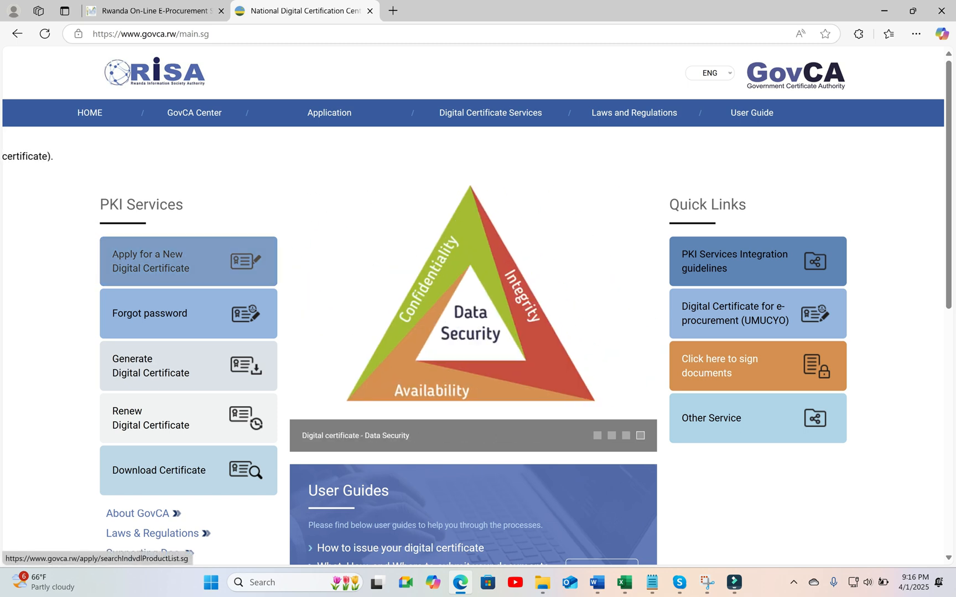
Start a new digital certificate application, then go to Digital Certificate Services > Download Certificate
{"action": "left_click", "coordinate": [188, 261]}
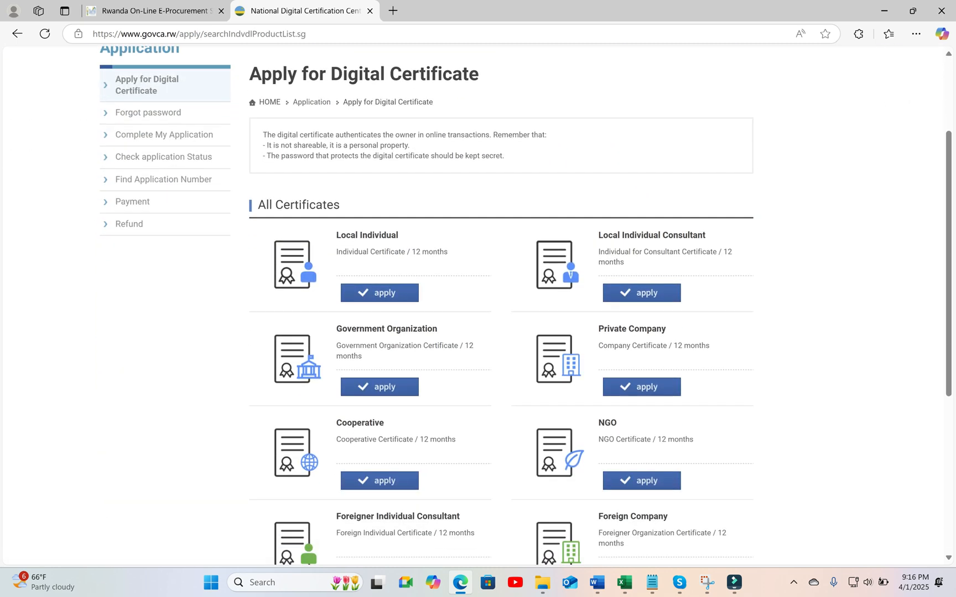
{"action": "scroll", "scroll_direction": "down", "scroll_amount": 3}
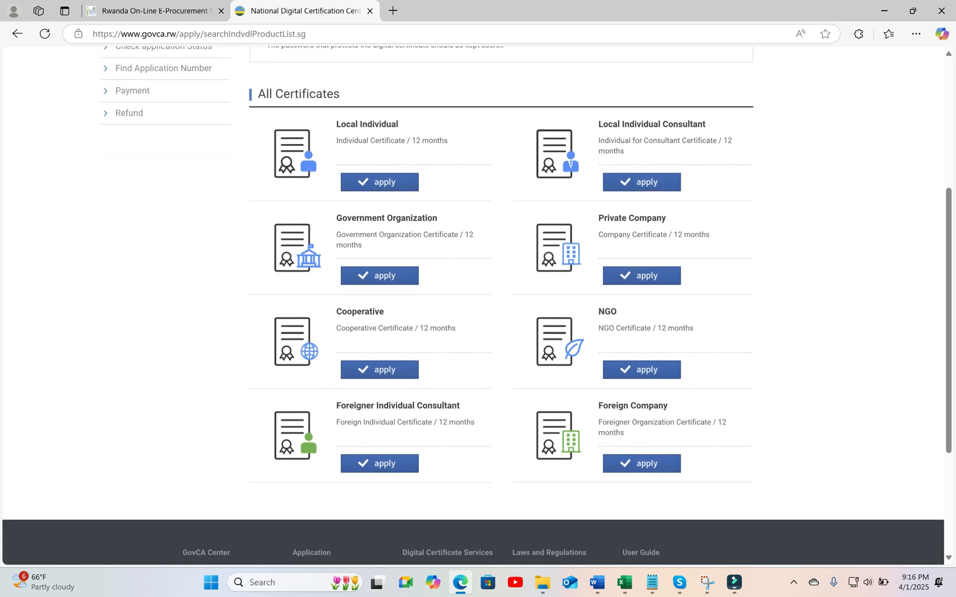
{"action": "scroll", "scroll_direction": "up", "scroll_amount": 3}
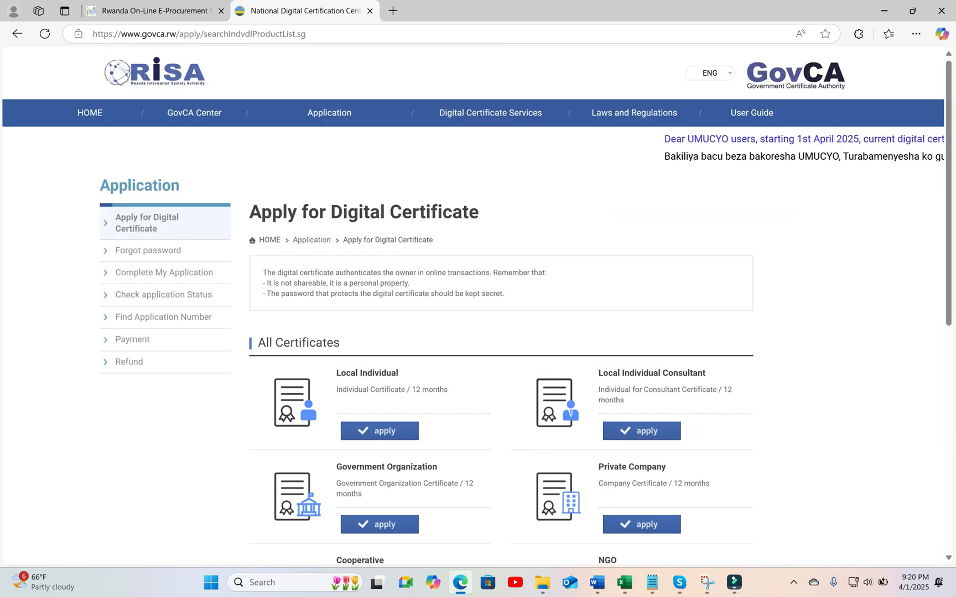
{"action": "mouse_move", "coordinate": [330, 113]}
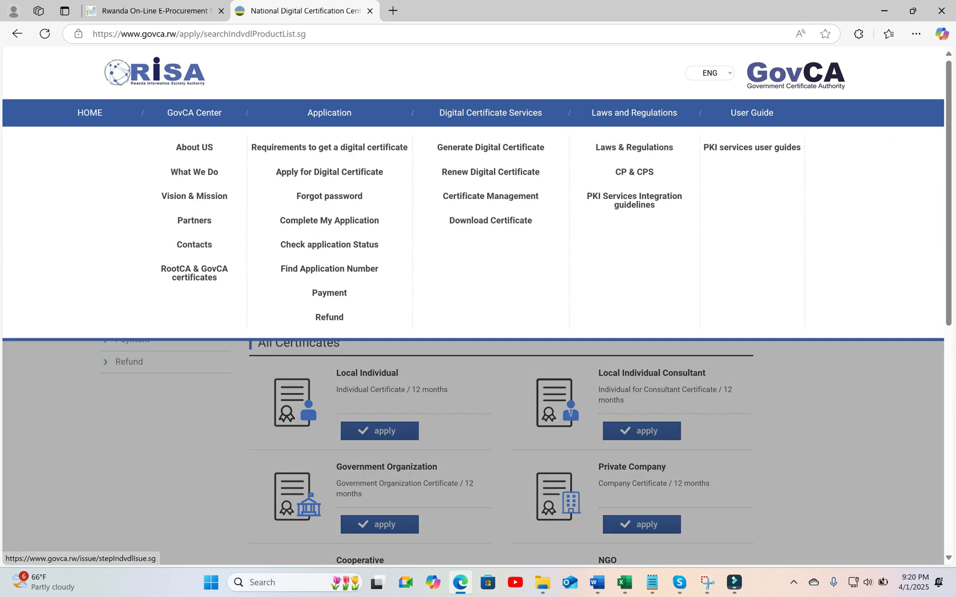
{"action": "left_click", "coordinate": [489, 220]}
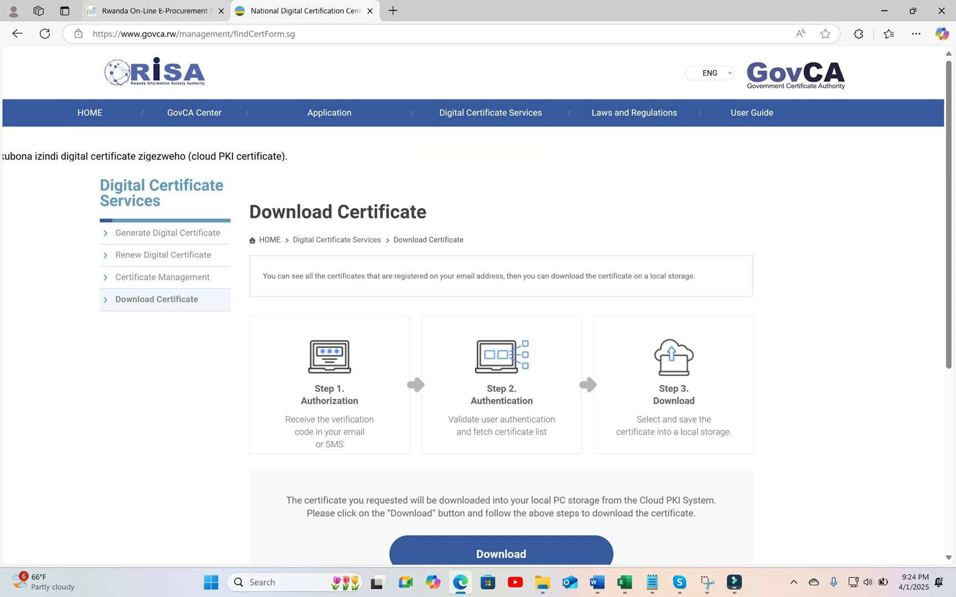
Switch to the browser tab showing the UMUCYO e-procurement home page
{"action": "left_click", "coordinate": [152, 11]}
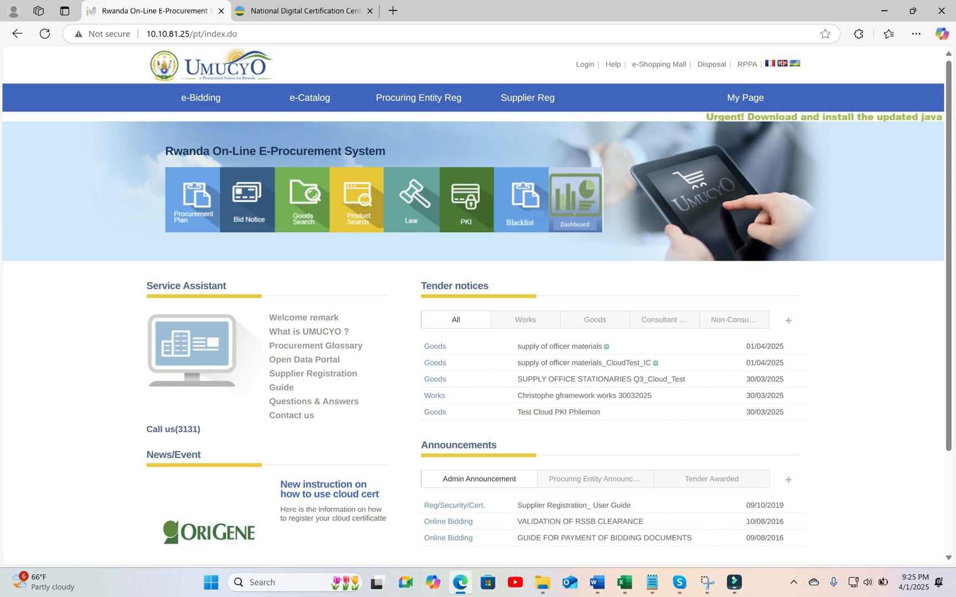
{"action": "mouse_move", "coordinate": [528, 97]}
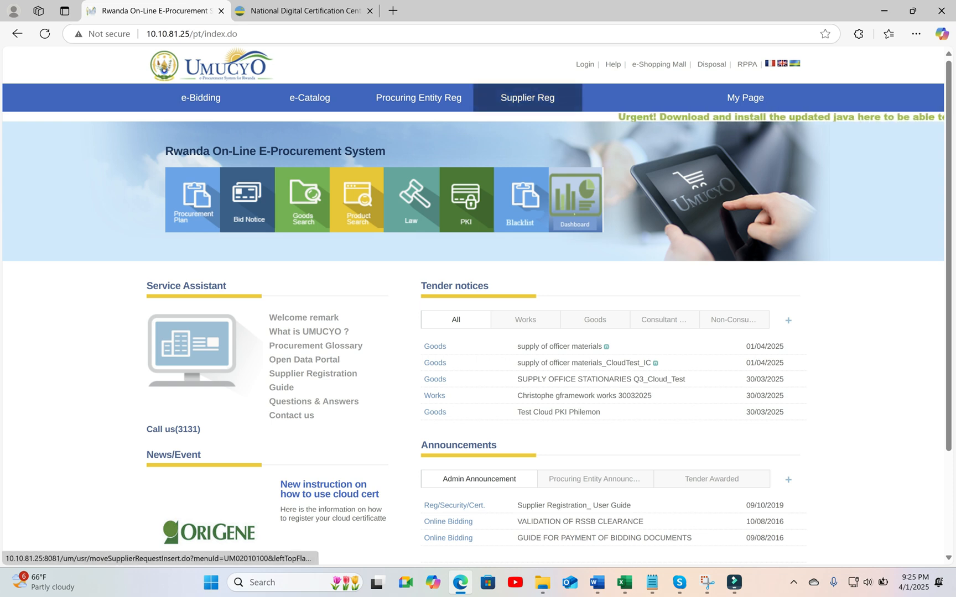
Go to Supplier Reg and choose Register Supplier User Certificate under Cert. Mngt
{"action": "left_click", "coordinate": [526, 97]}
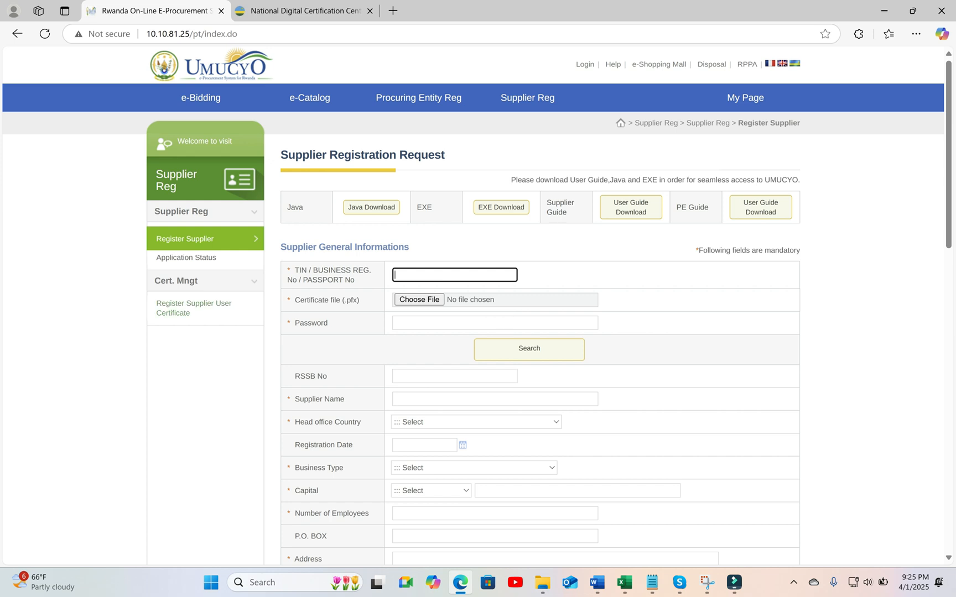
{"action": "mouse_move", "coordinate": [193, 307]}
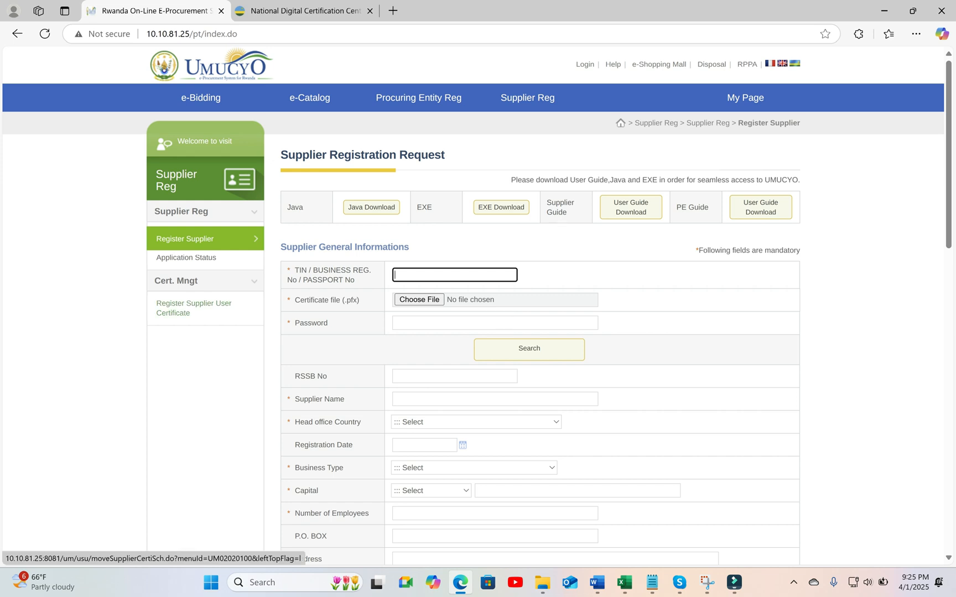
{"action": "left_click", "coordinate": [193, 308]}
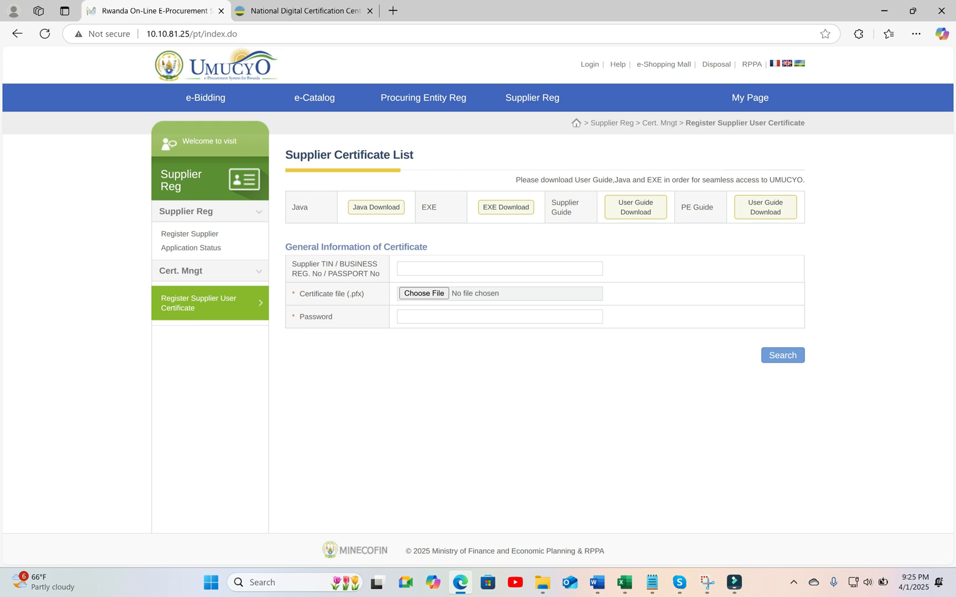
{"action": "mouse_move", "coordinate": [595, 582]}
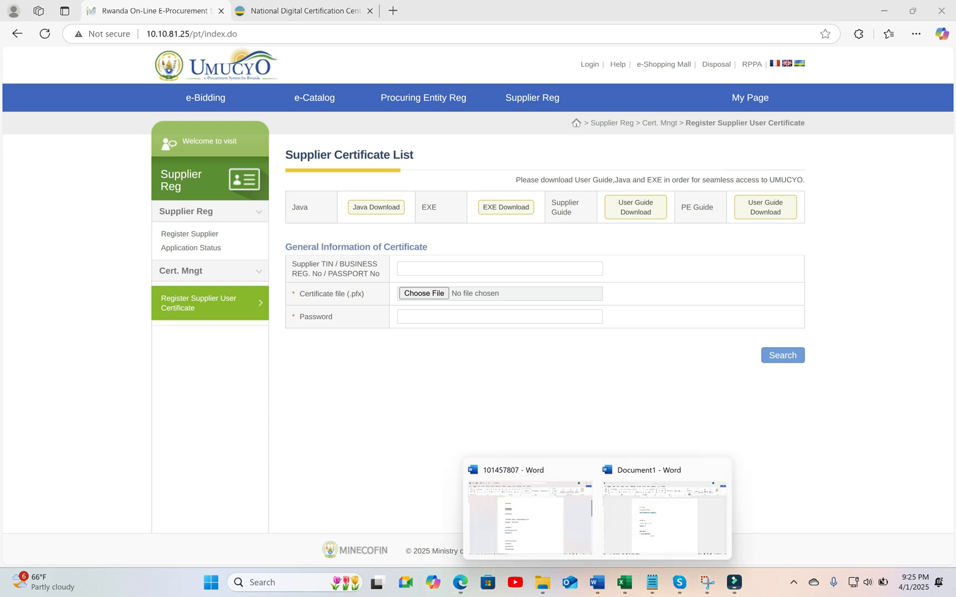
{"action": "left_click", "coordinate": [663, 512]}
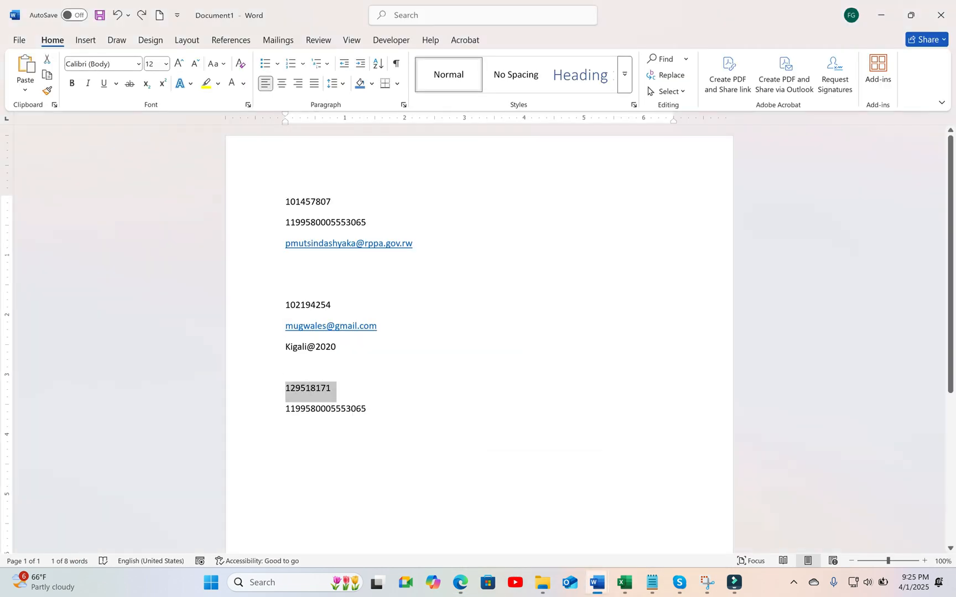
{"action": "left_click", "coordinate": [459, 582]}
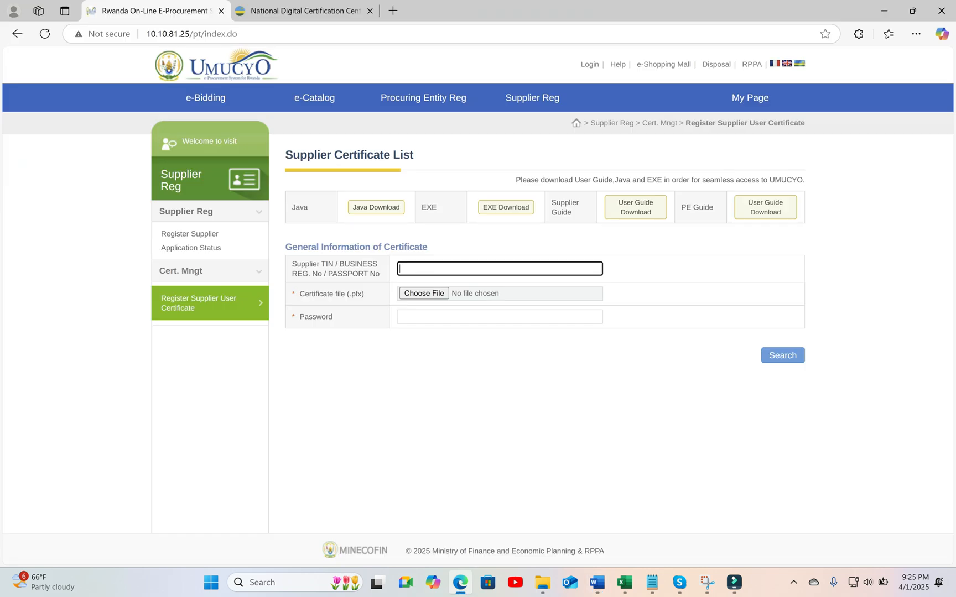
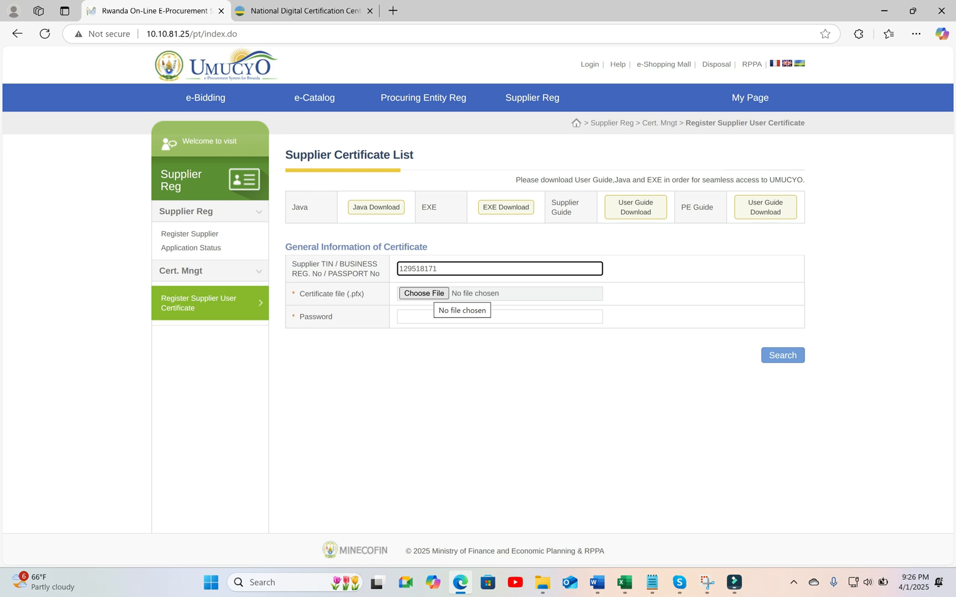
Attach the supplier's .pfx certificate file, enter its password and search
{"action": "left_click", "coordinate": [423, 293]}
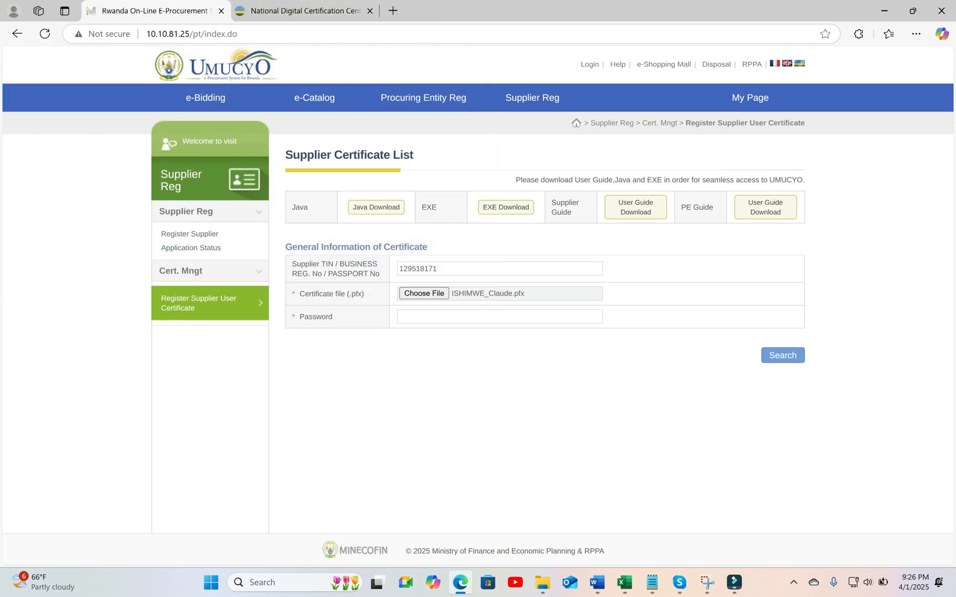
{"action": "left_click", "coordinate": [499, 316]}
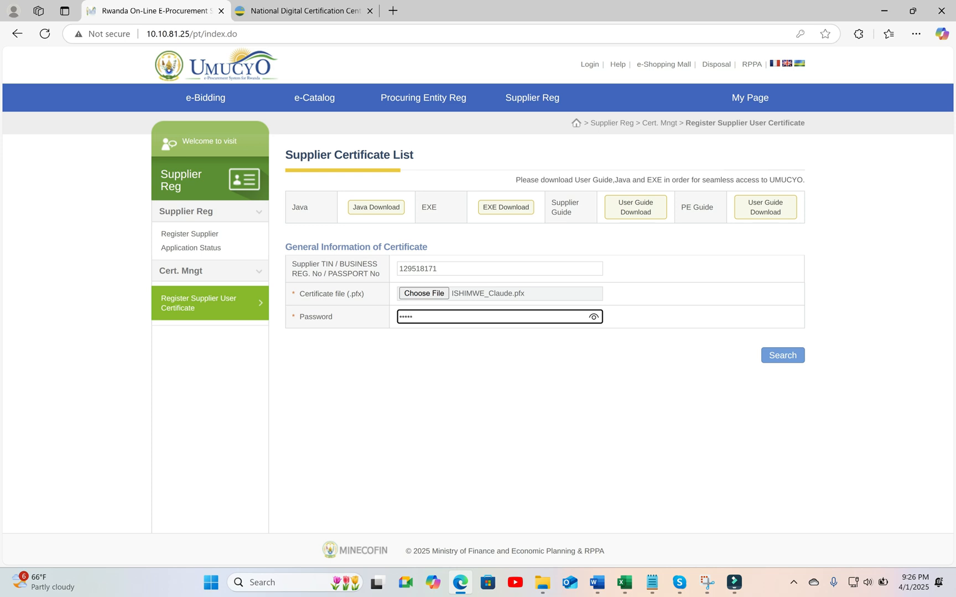
{"action": "type", "text": "••••"}
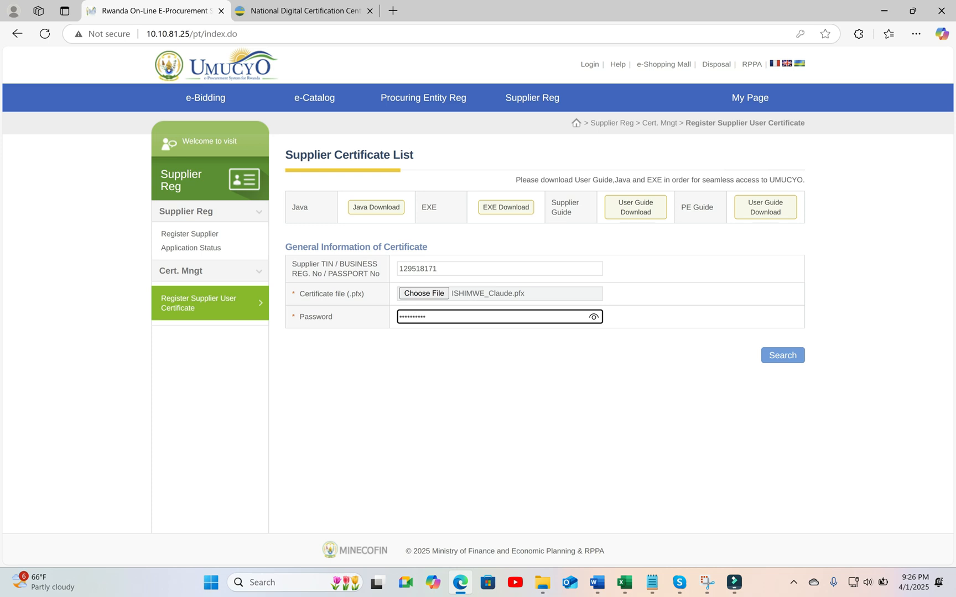
{"action": "left_click", "coordinate": [782, 355]}
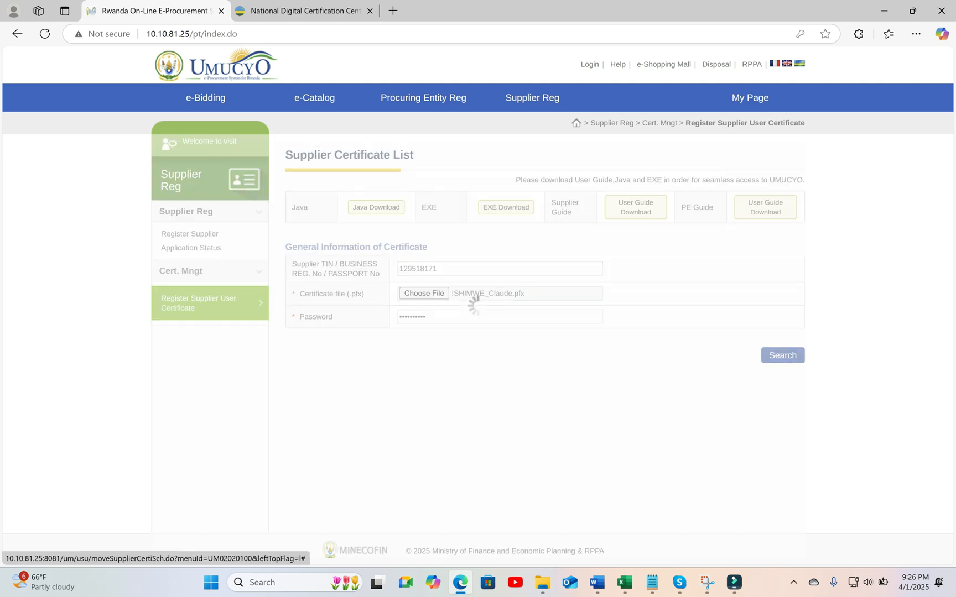
{"action": "left_click", "coordinate": [782, 355]}
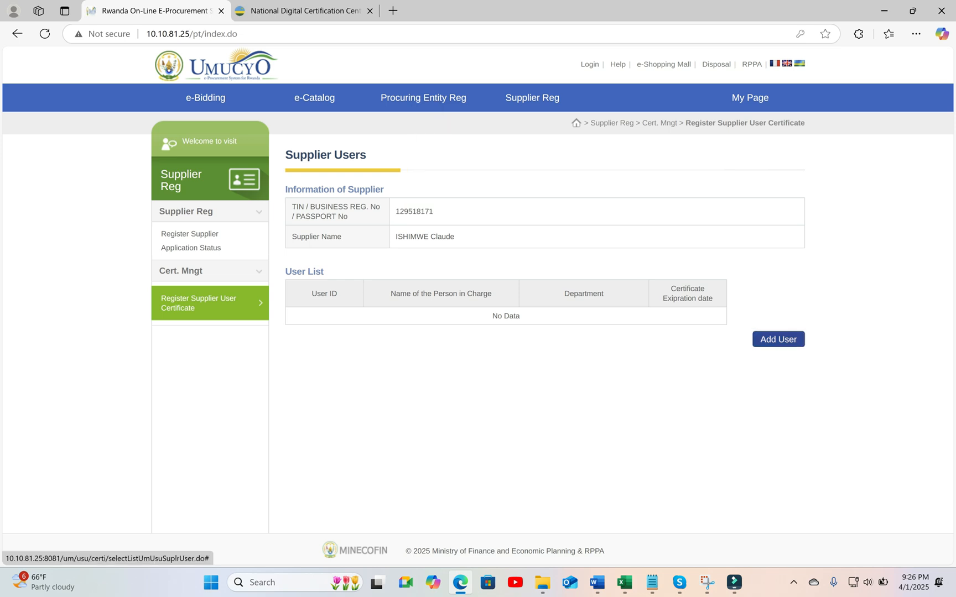
{"action": "left_click", "coordinate": [777, 339]}
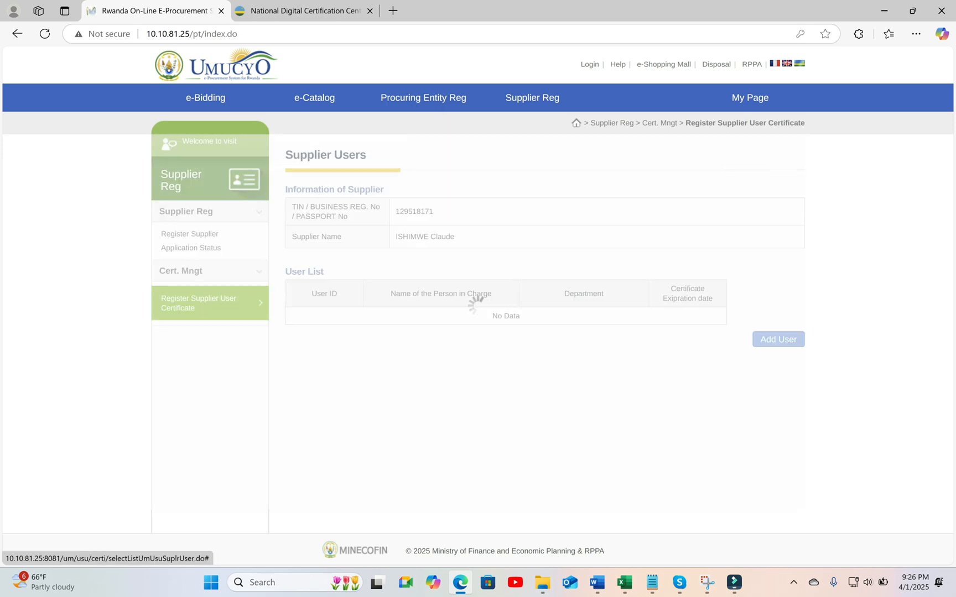
{"action": "left_click", "coordinate": [778, 338]}
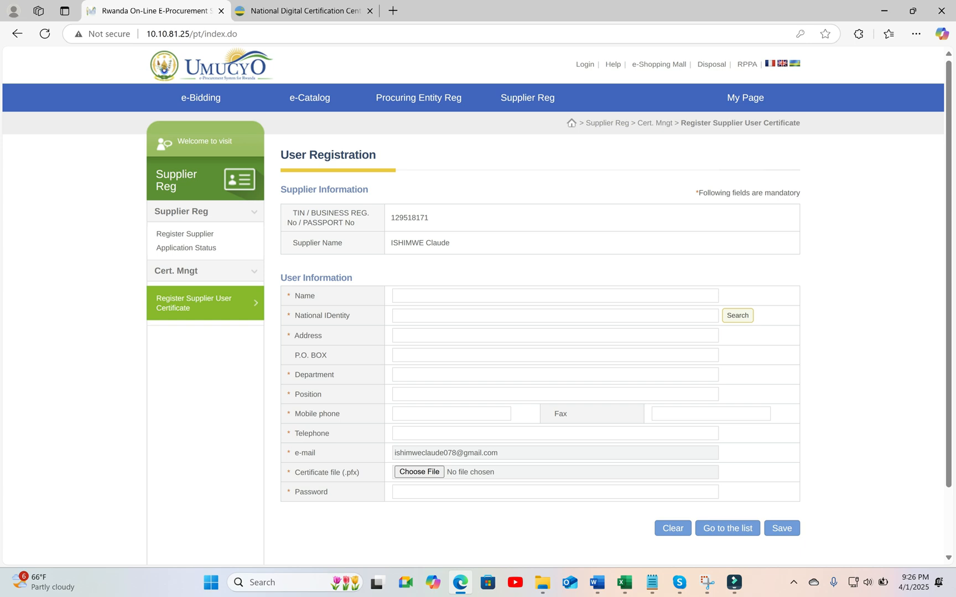
{"action": "left_click", "coordinate": [553, 295]}
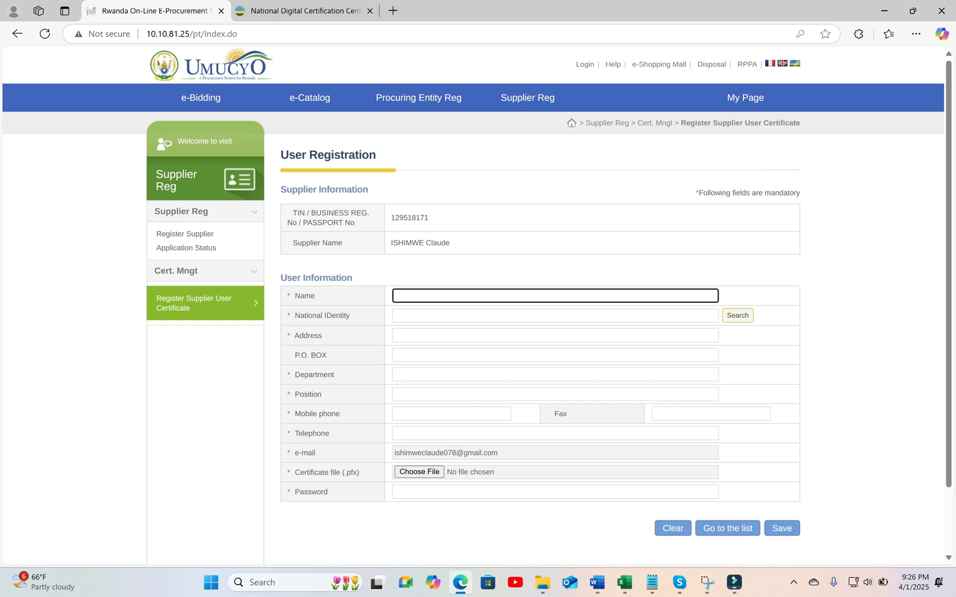
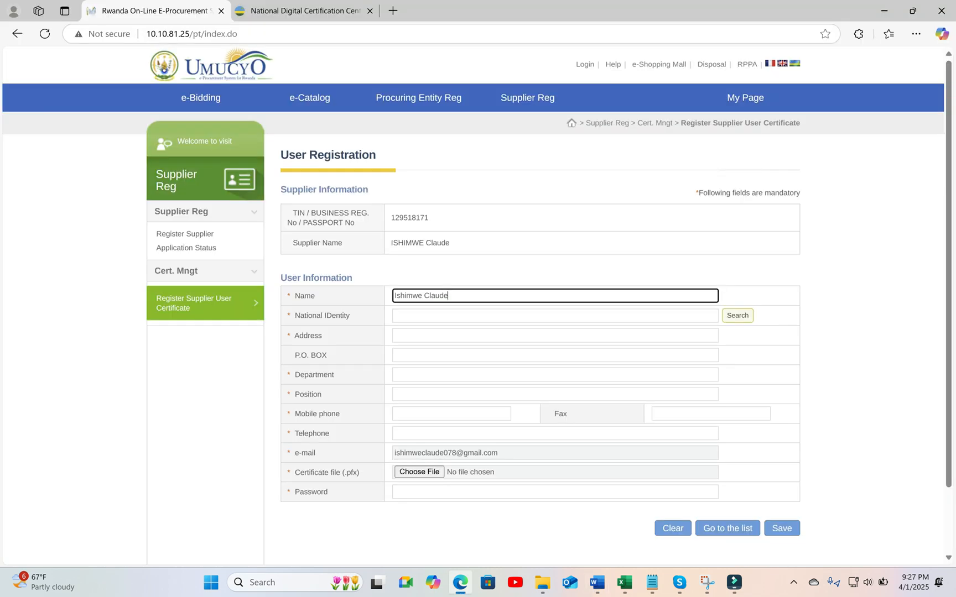
{"action": "left_click", "coordinate": [595, 582]}
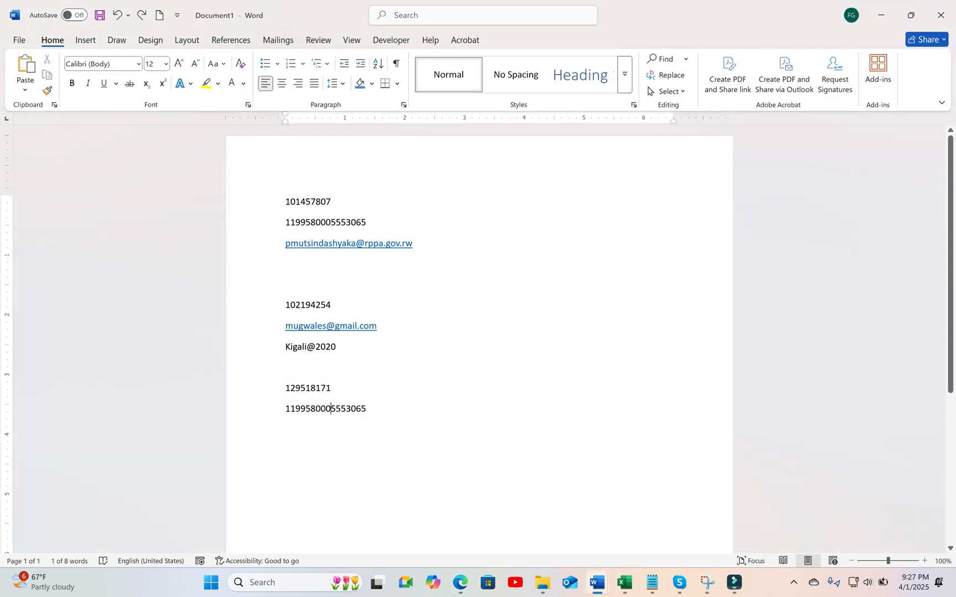
{"action": "left_click", "coordinate": [460, 582]}
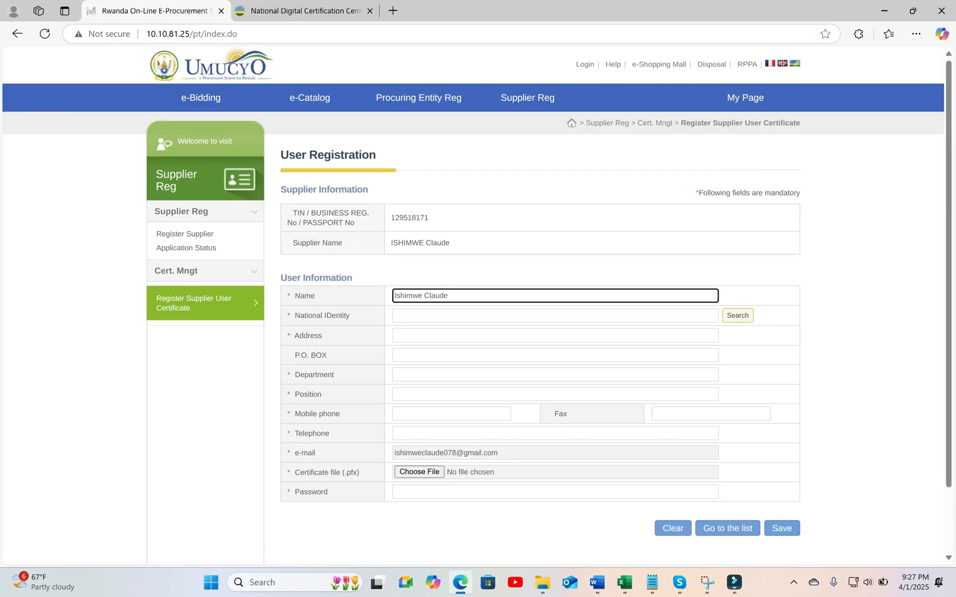
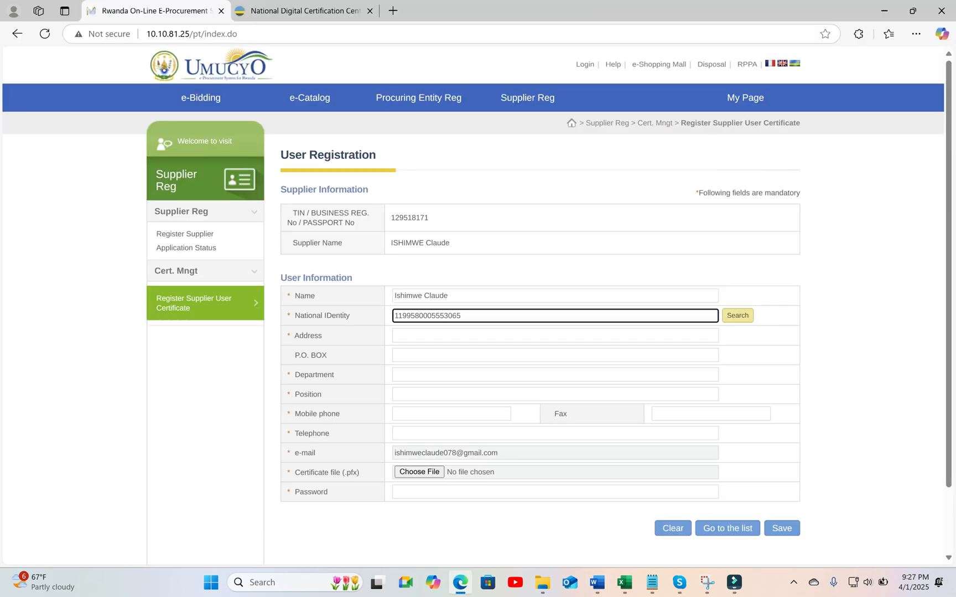
{"action": "left_click", "coordinate": [737, 315]}
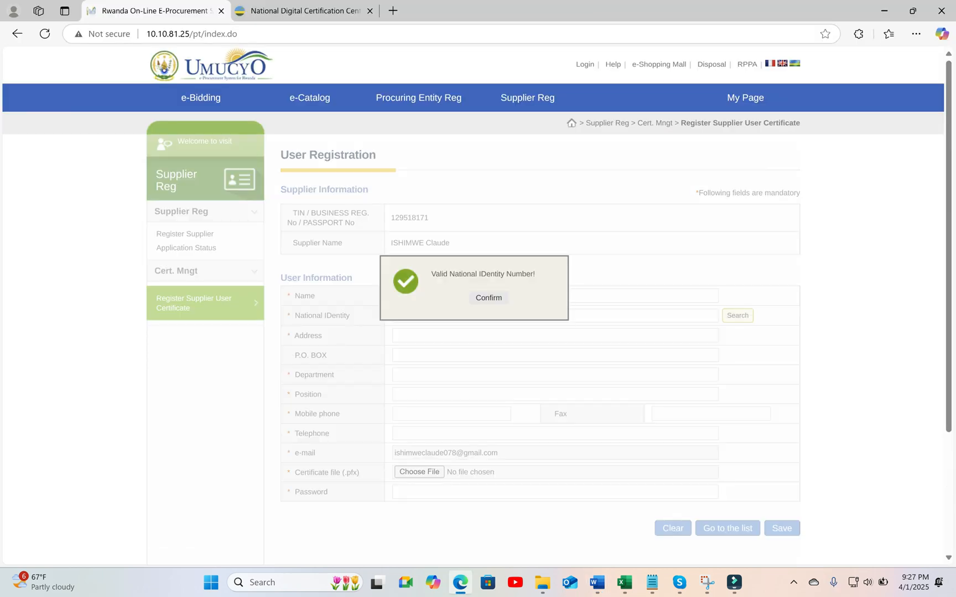
{"action": "left_click", "coordinate": [488, 298]}
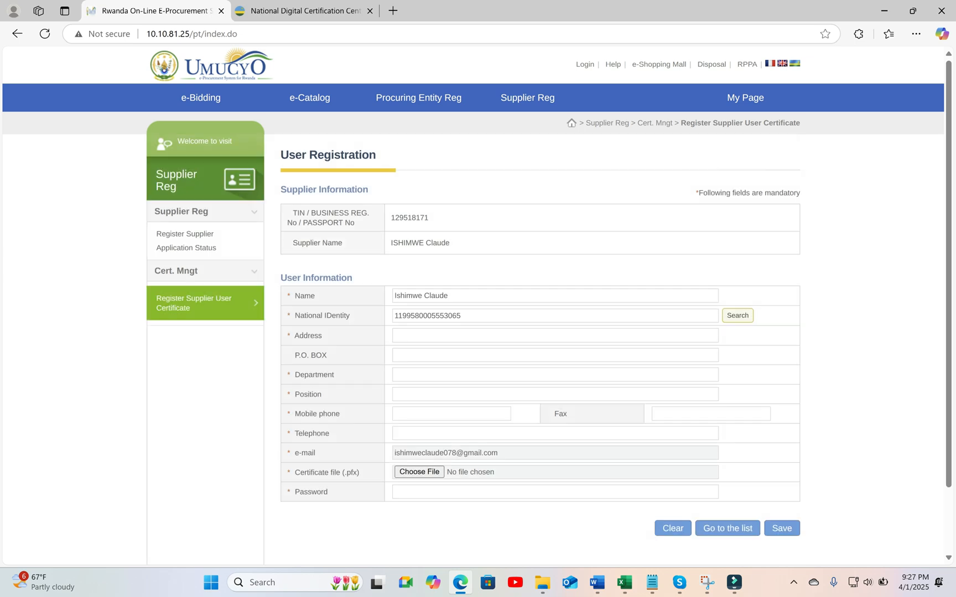
Fill address Gasabo, department Administration and position Managing Director
{"action": "left_click", "coordinate": [555, 335]}
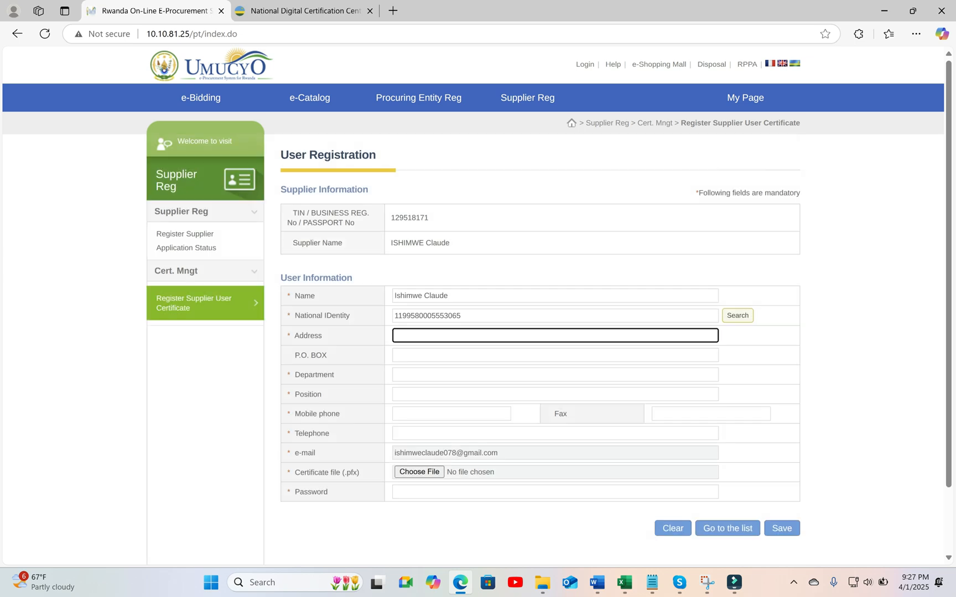
{"action": "type", "text": "Ga"}
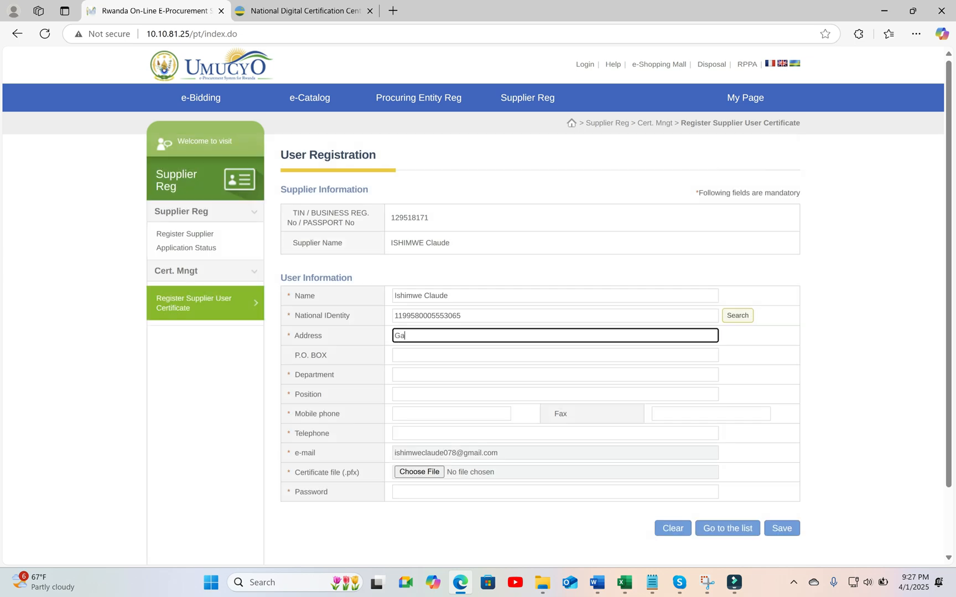
{"action": "type", "text": "sabo"}
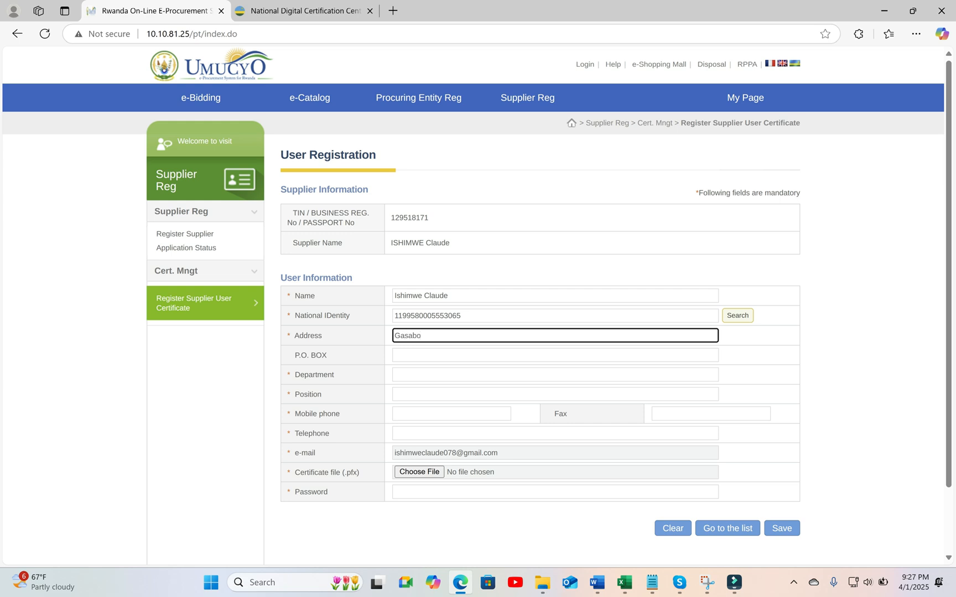
{"action": "left_click", "coordinate": [553, 374]}
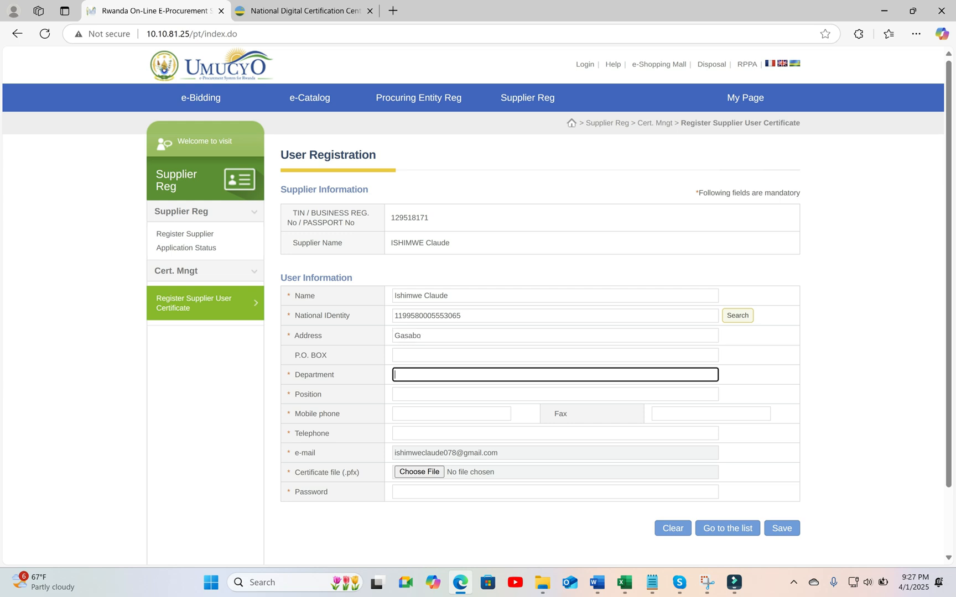
{"action": "type", "text": "Admin"}
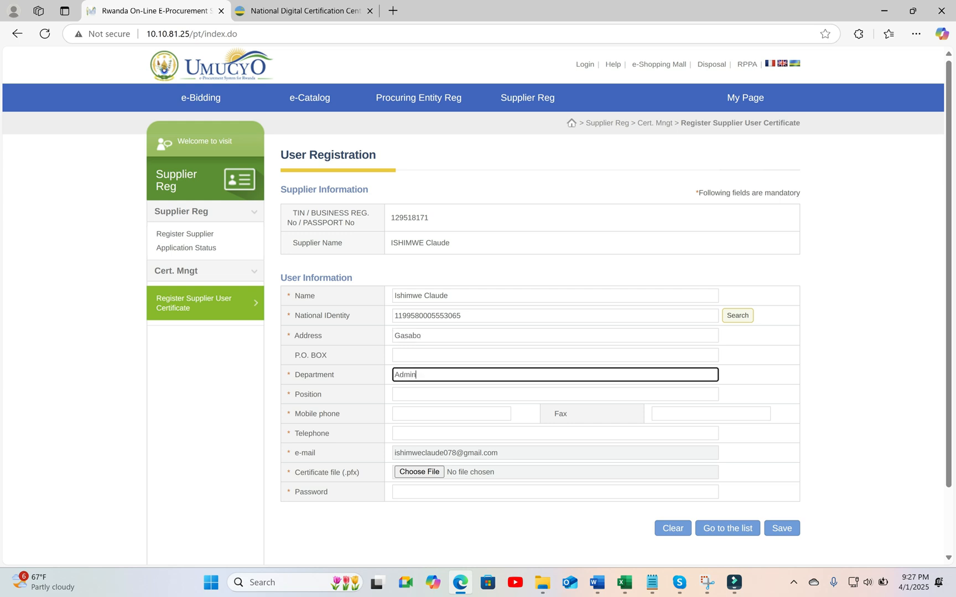
{"action": "type", "text": "istration"}
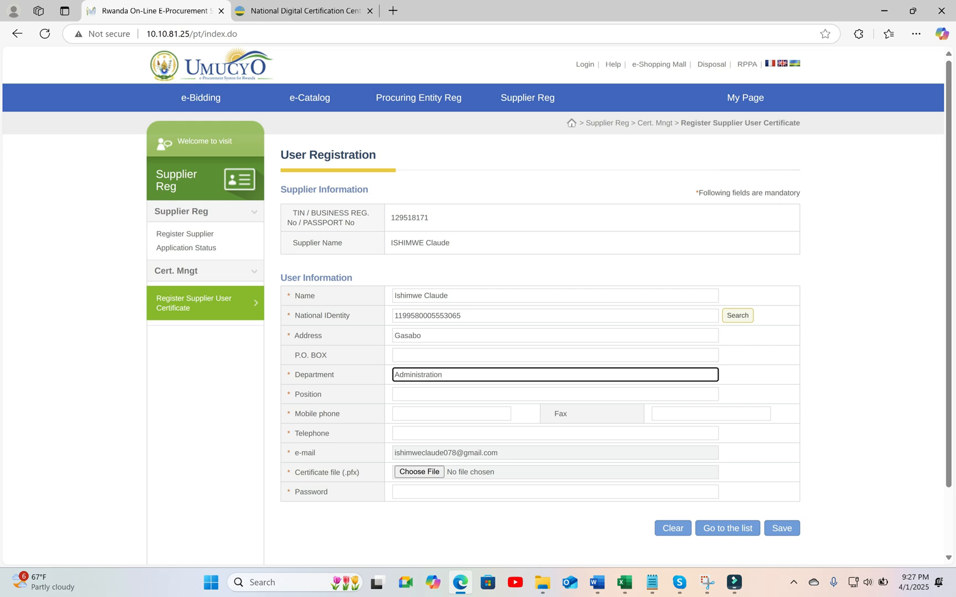
{"action": "left_click", "coordinate": [554, 394]}
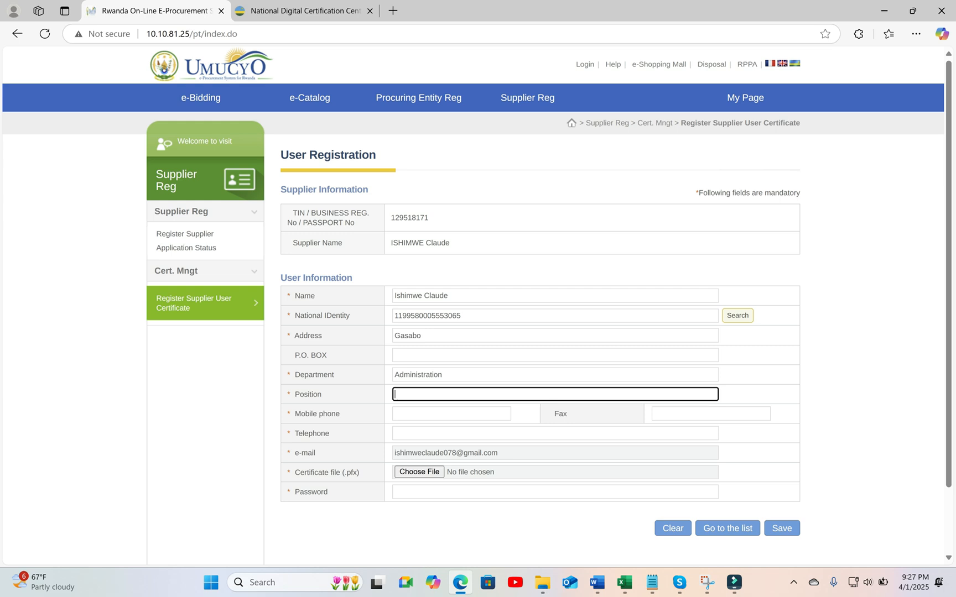
{"action": "type", "text": "Managing Direc"}
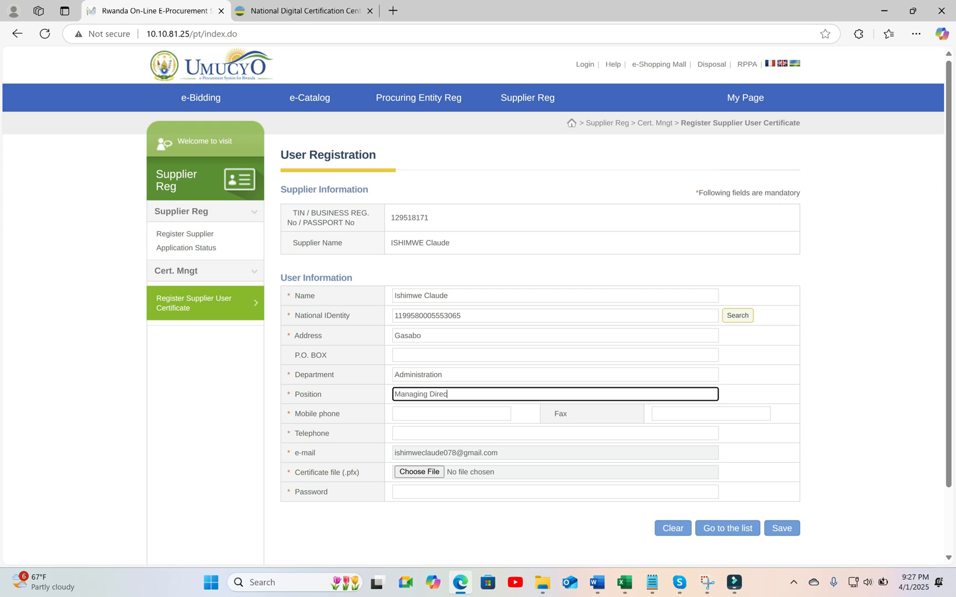
{"action": "type", "text": "tor"}
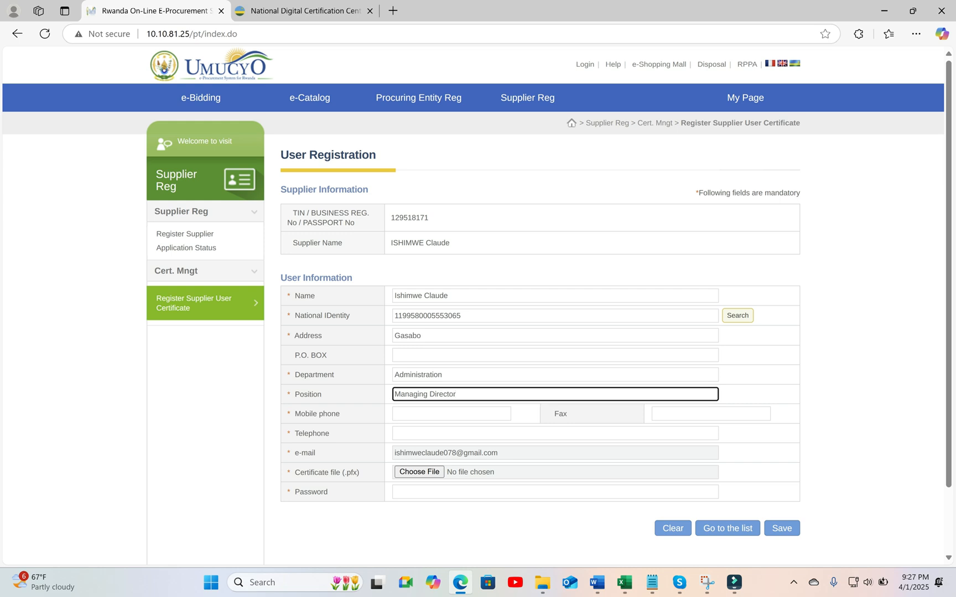
{"action": "left_click", "coordinate": [450, 414]}
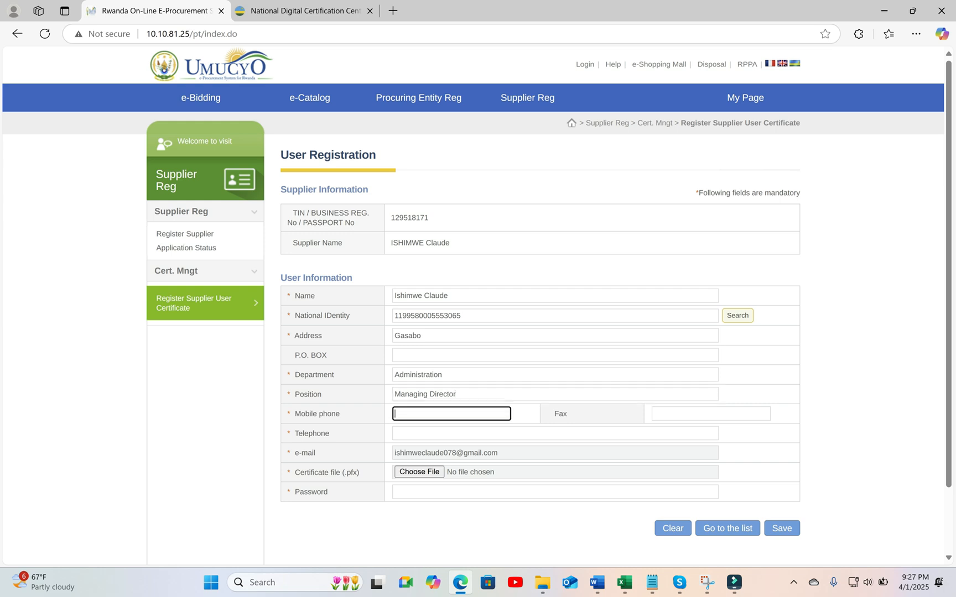
{"action": "type", "text": "0788111111"}
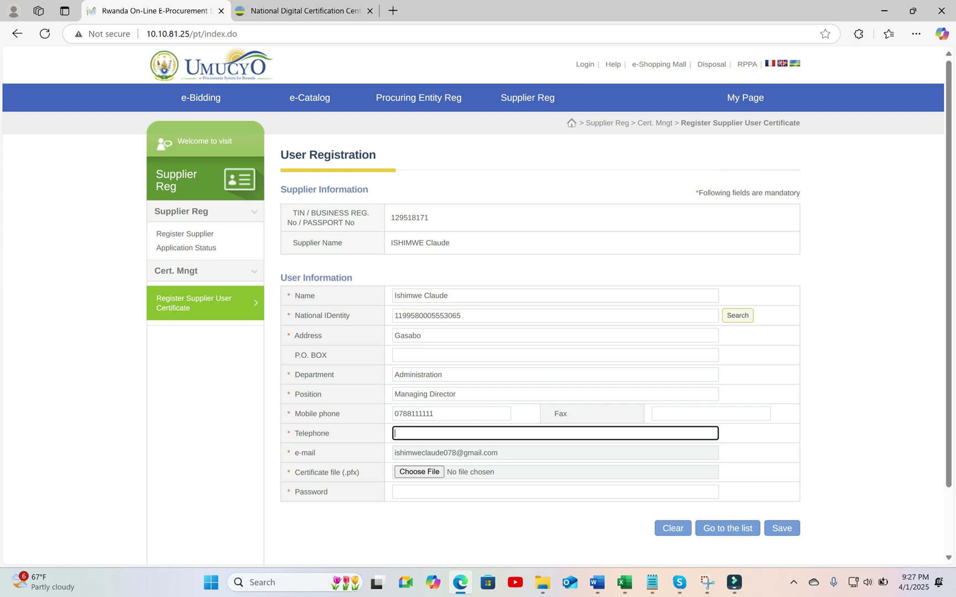
{"action": "type", "text": "078811"}
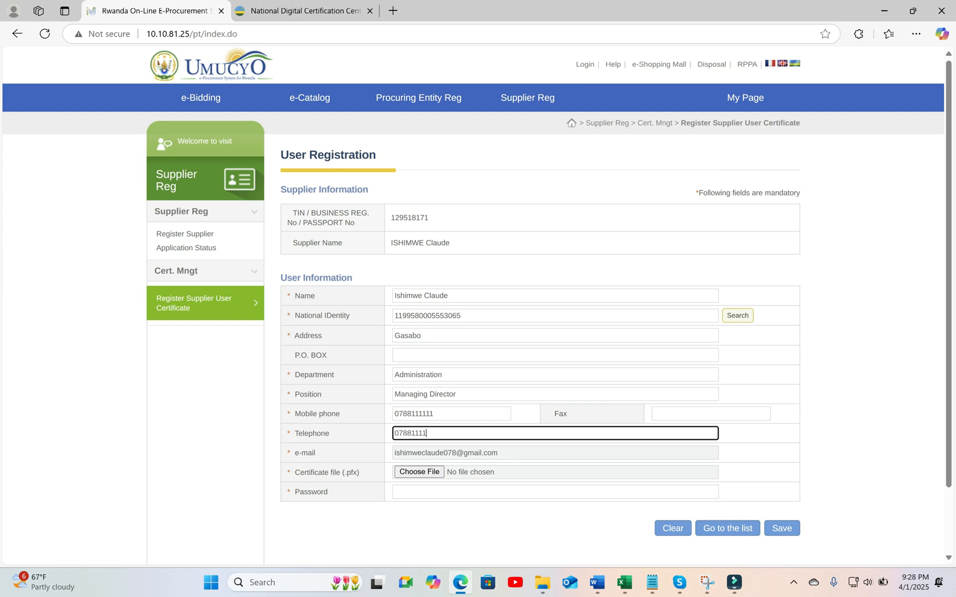
{"action": "type", "text": "11"}
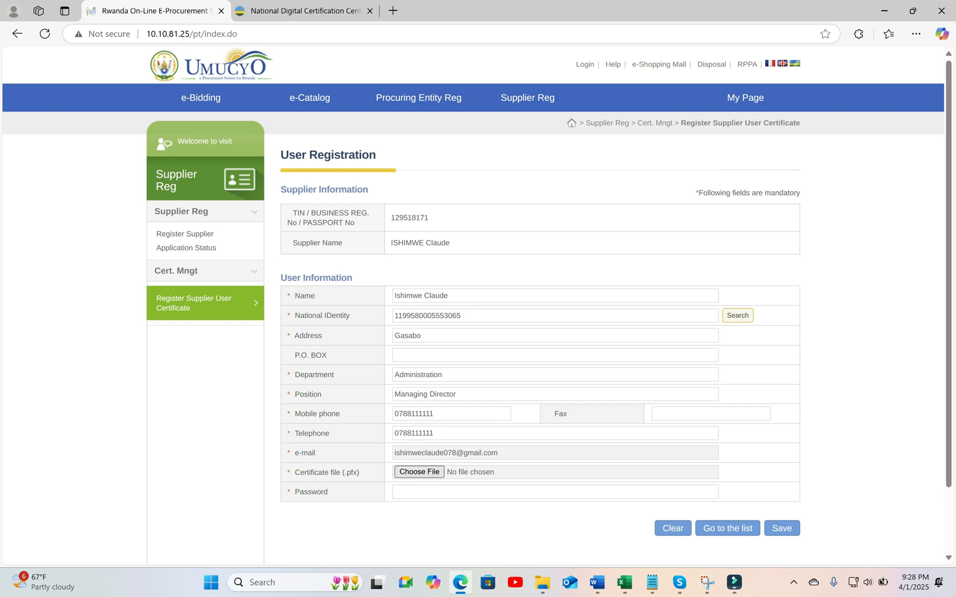
{"action": "left_click", "coordinate": [420, 472]}
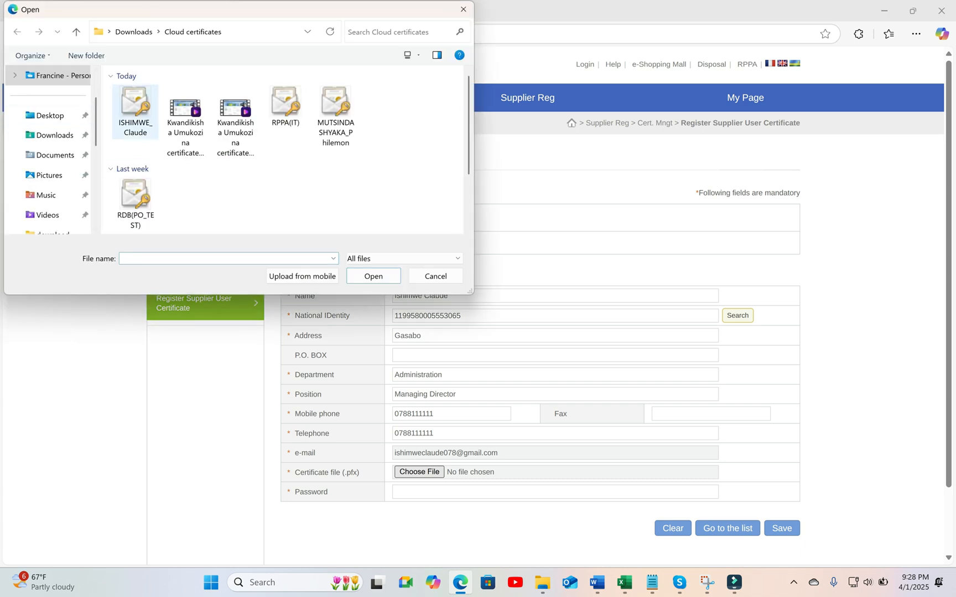
{"action": "left_click", "coordinate": [134, 110]}
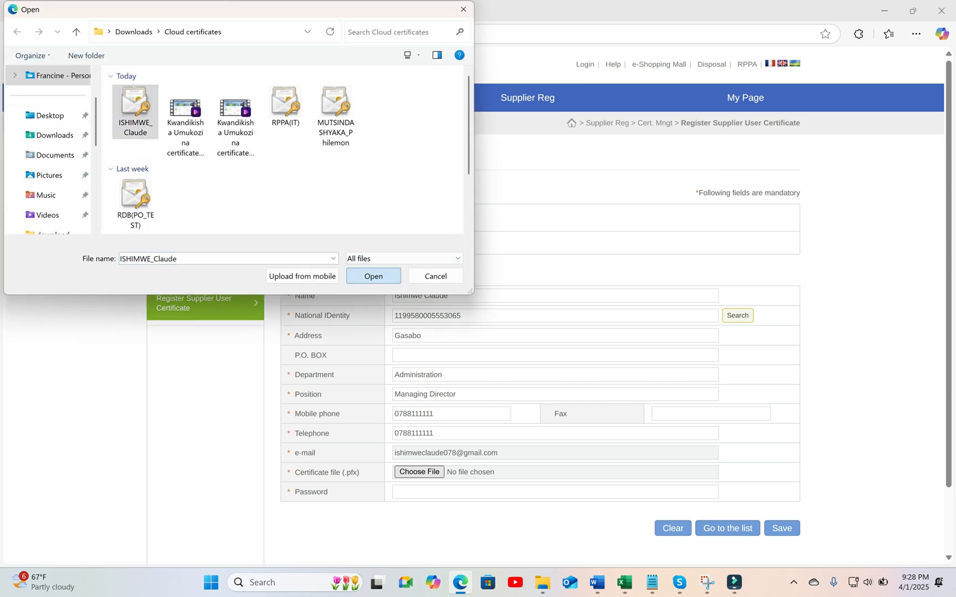
{"action": "left_click", "coordinate": [373, 277]}
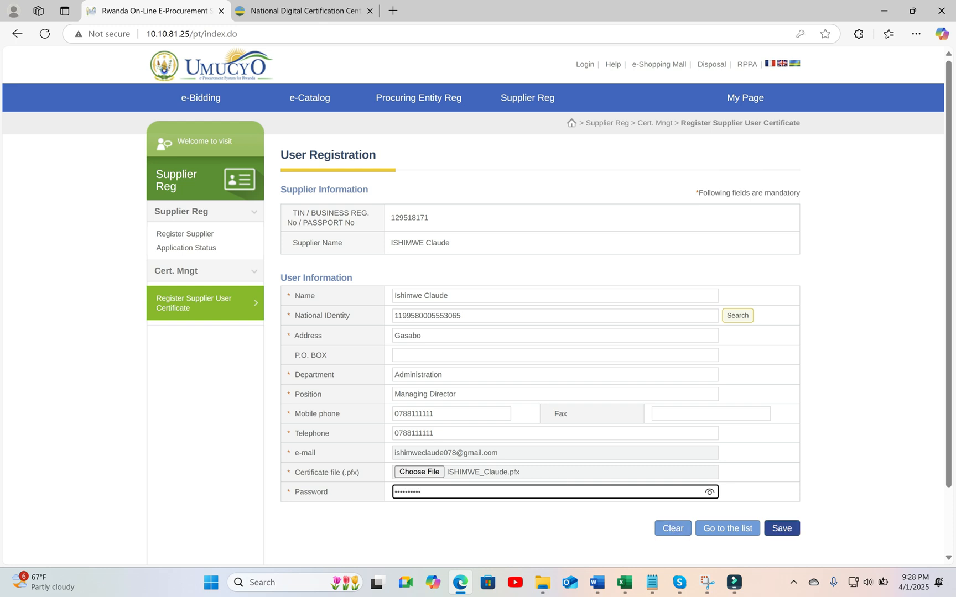
{"action": "left_click", "coordinate": [781, 528]}
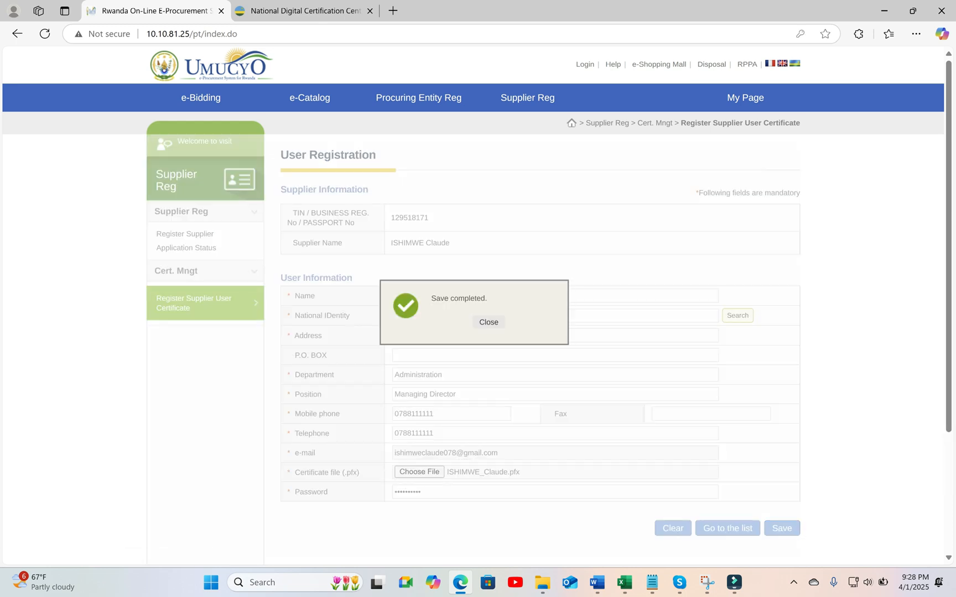
{"action": "left_click", "coordinate": [488, 322]}
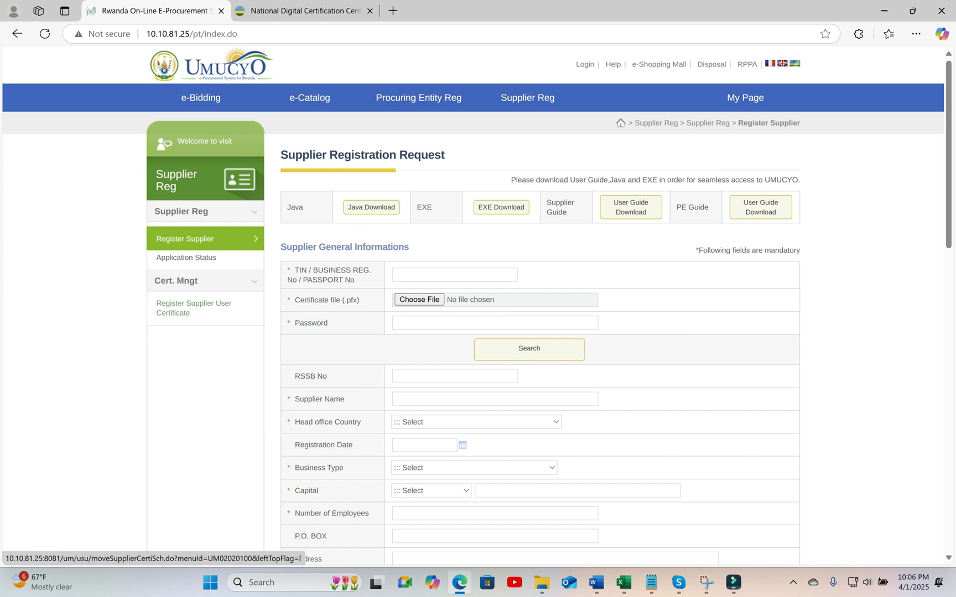
{"action": "left_click", "coordinate": [194, 307]}
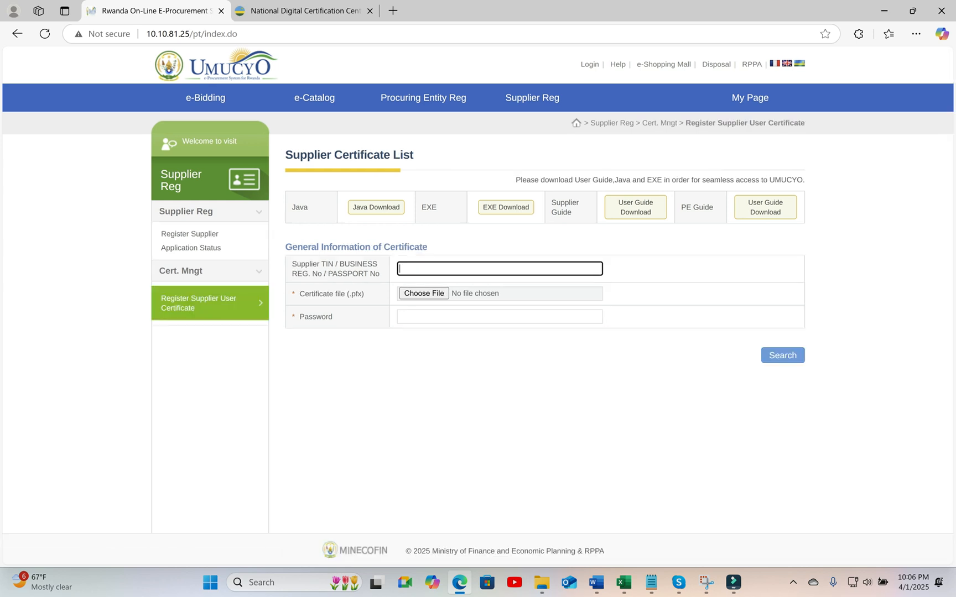
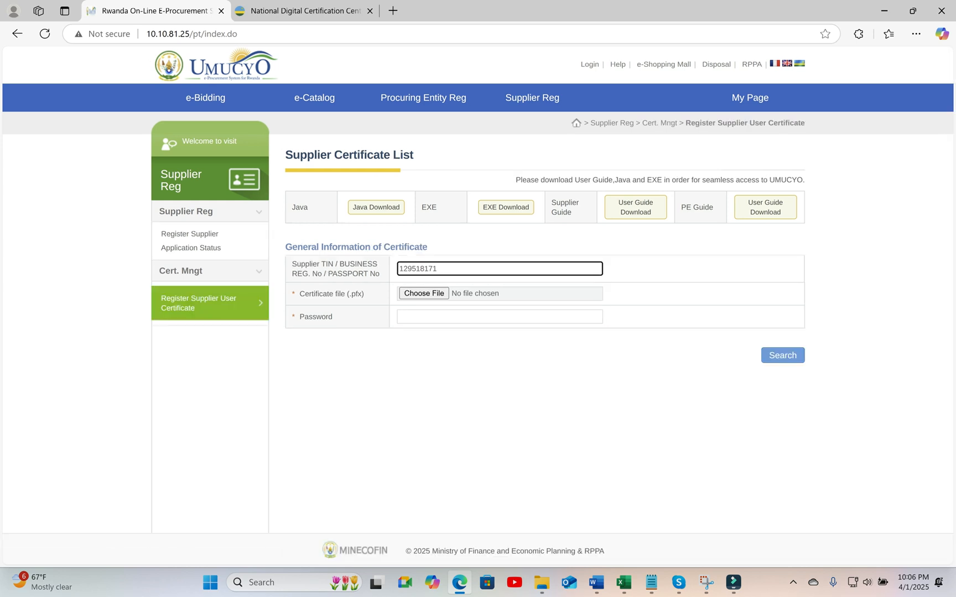
{"action": "left_click", "coordinate": [423, 293]}
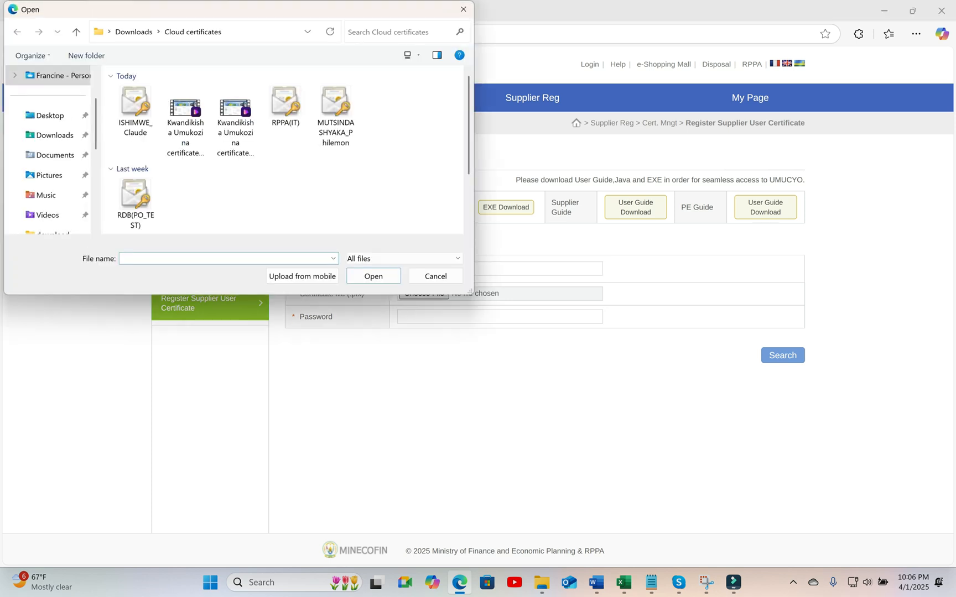
{"action": "left_click", "coordinate": [135, 106]}
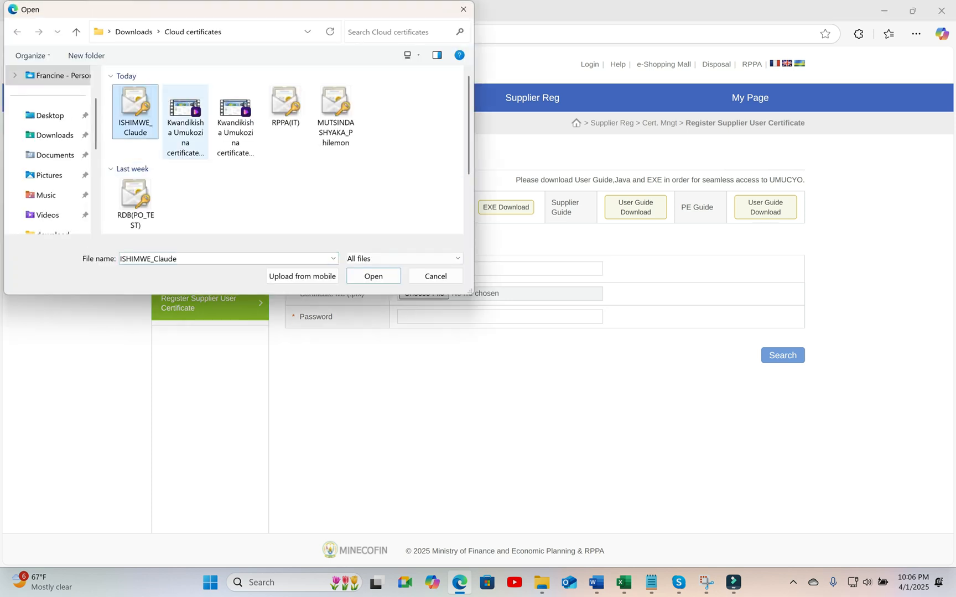
{"action": "left_click", "coordinate": [373, 276]}
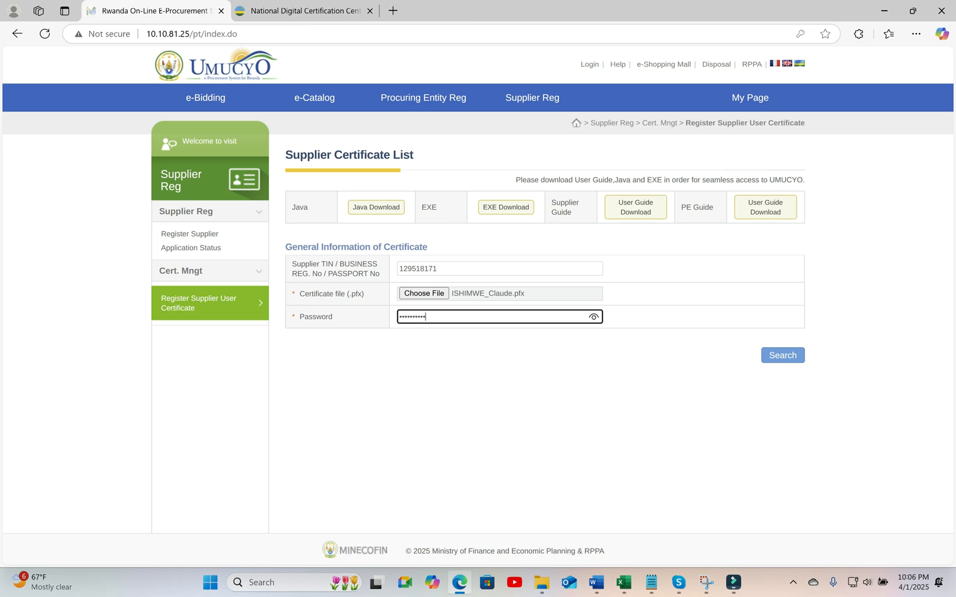
{"action": "left_click", "coordinate": [783, 355]}
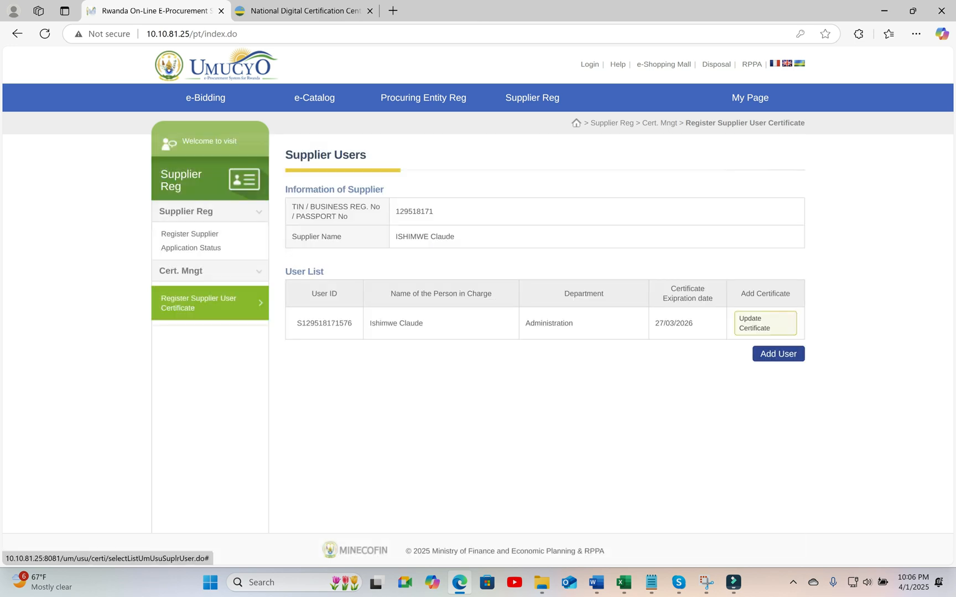
{"action": "left_click", "coordinate": [765, 323]}
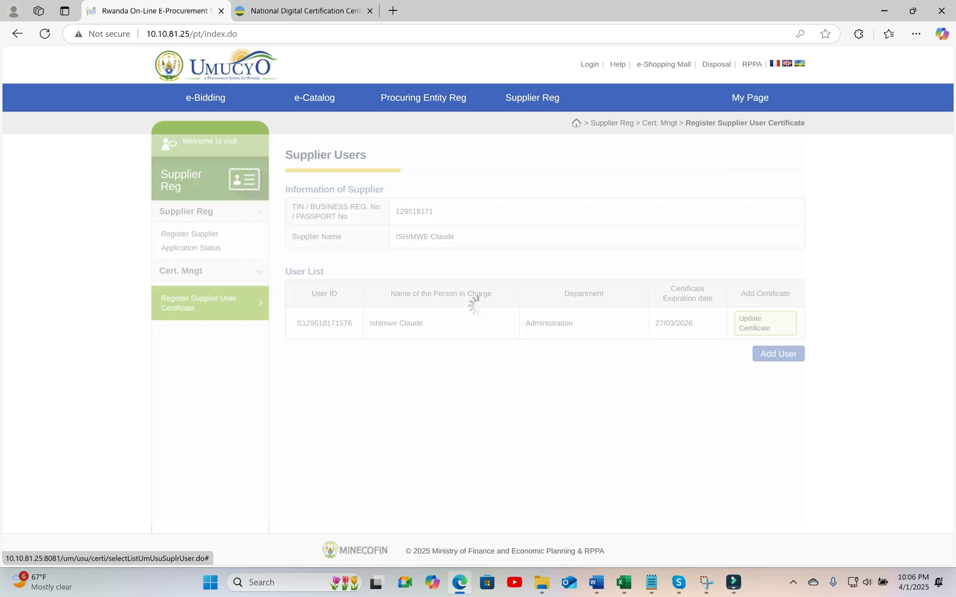
{"action": "left_click", "coordinate": [756, 324]}
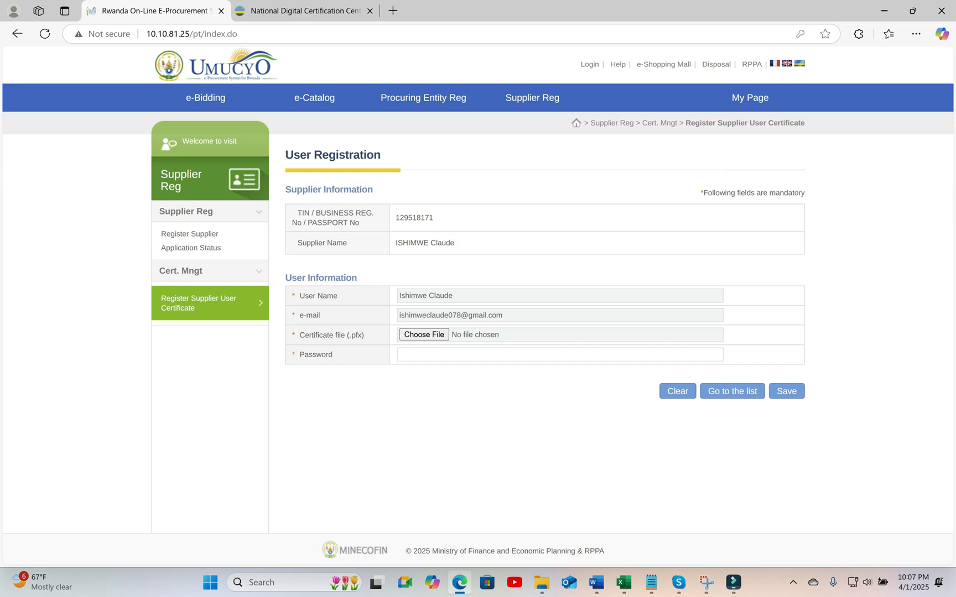
Choose the supplier's certificate file from the Cloud certificates folder for the user form
{"action": "left_click", "coordinate": [422, 334]}
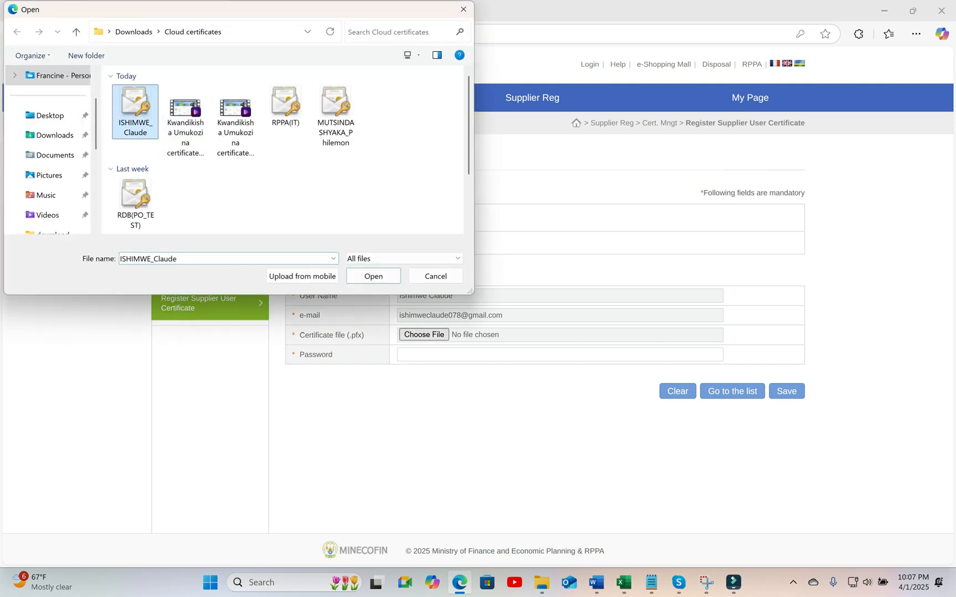
{"action": "left_click", "coordinate": [373, 277]}
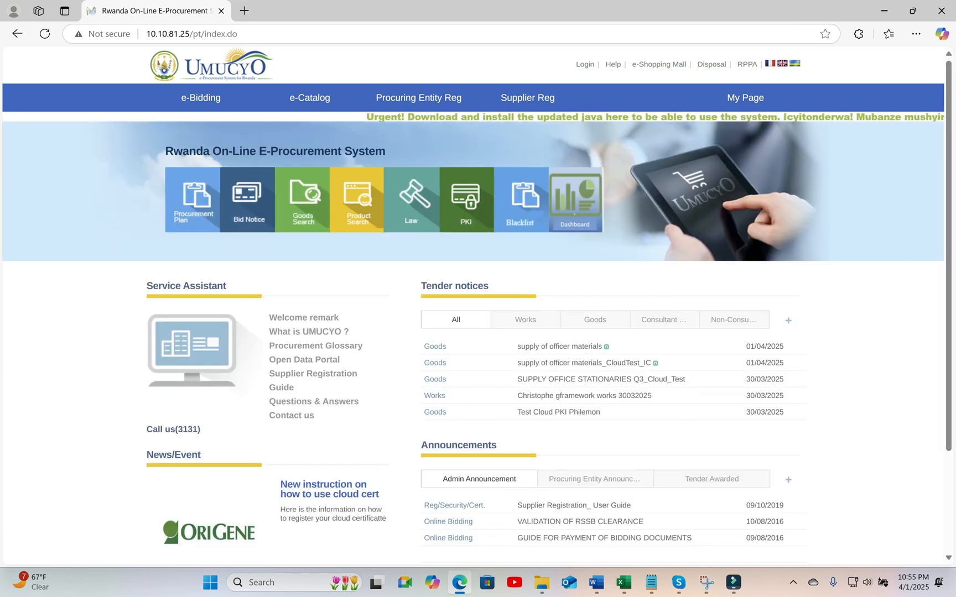
{"action": "mouse_move", "coordinate": [584, 64]}
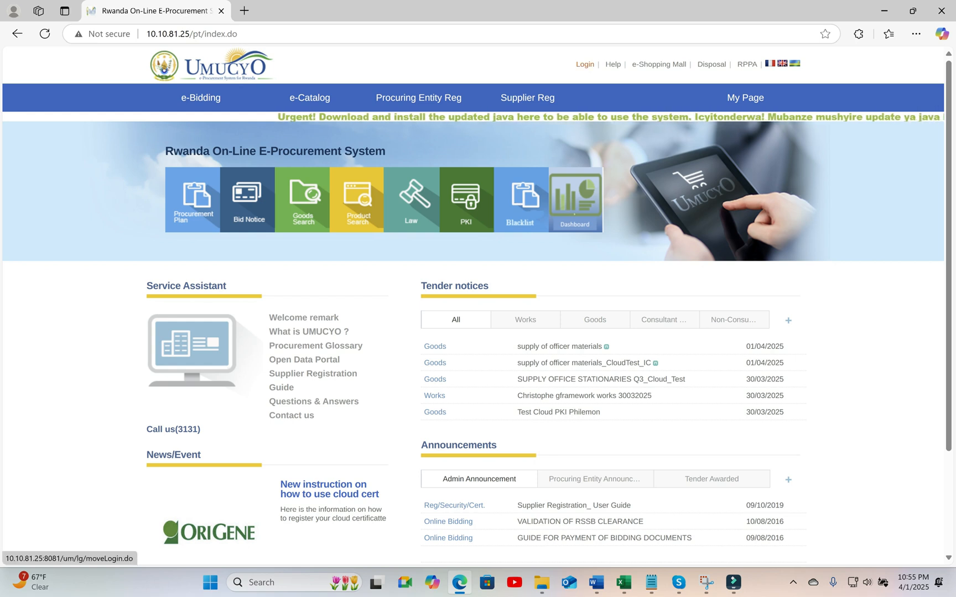
{"action": "left_click", "coordinate": [583, 64]}
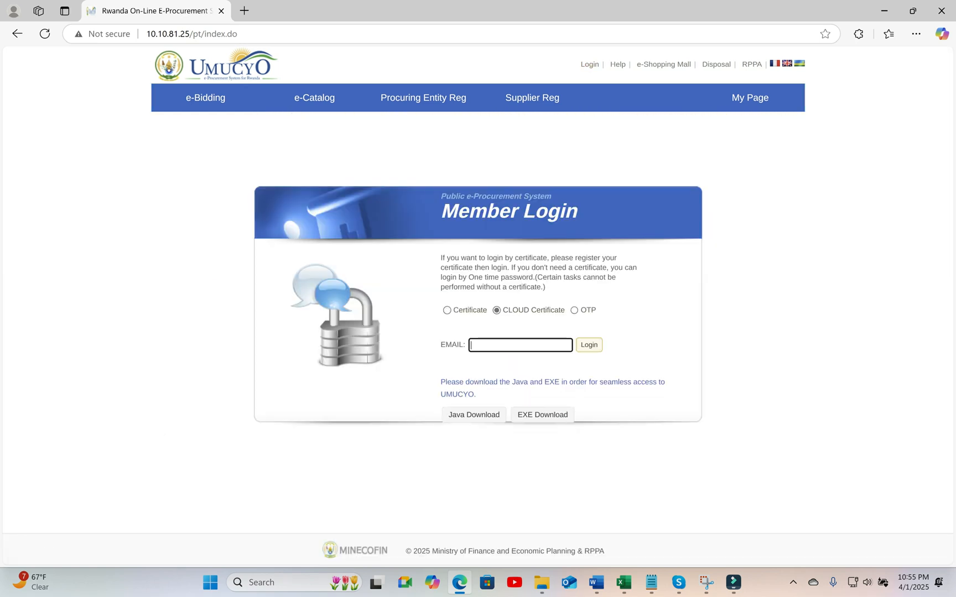
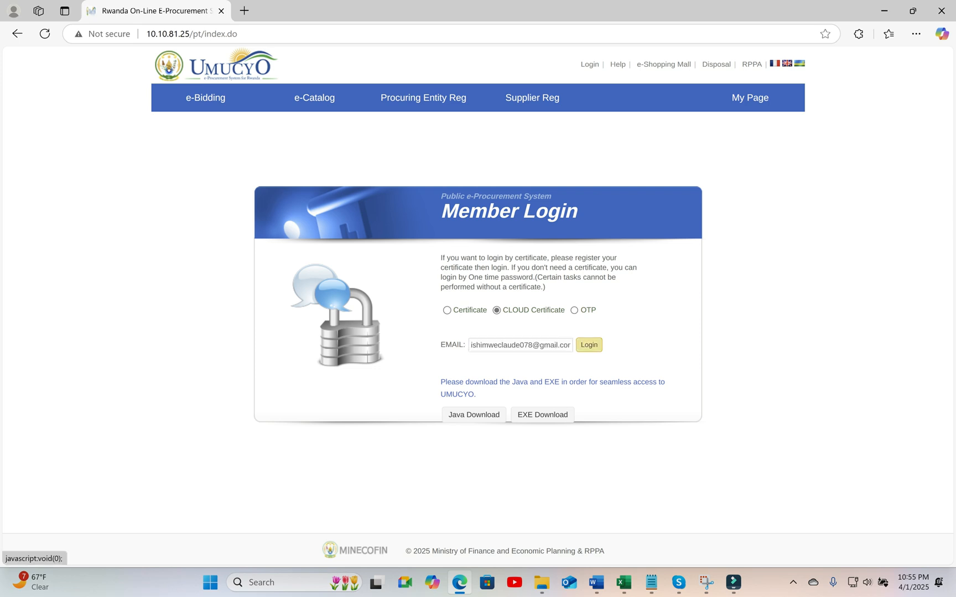
{"action": "left_click", "coordinate": [587, 344]}
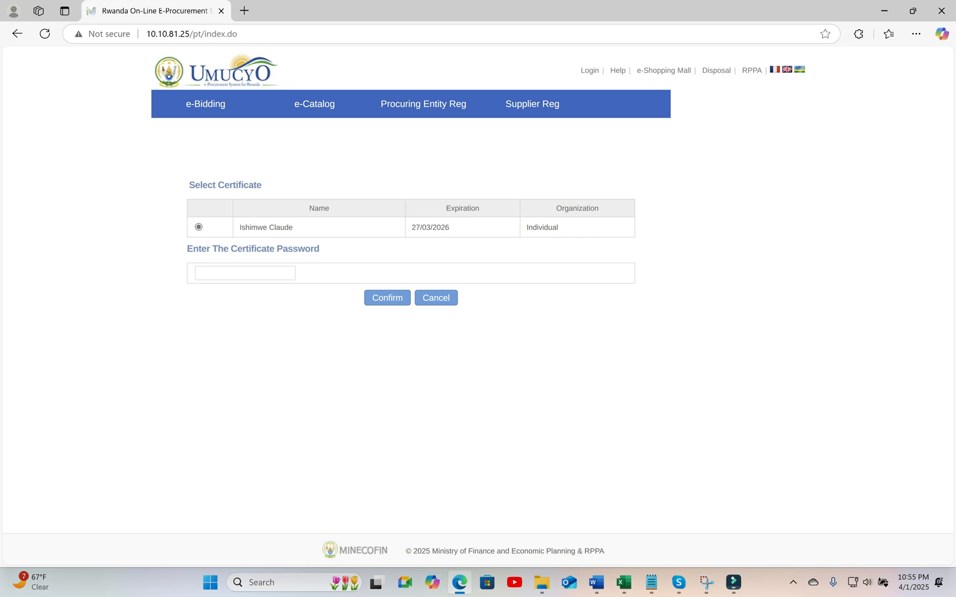
{"action": "left_click", "coordinate": [243, 273]}
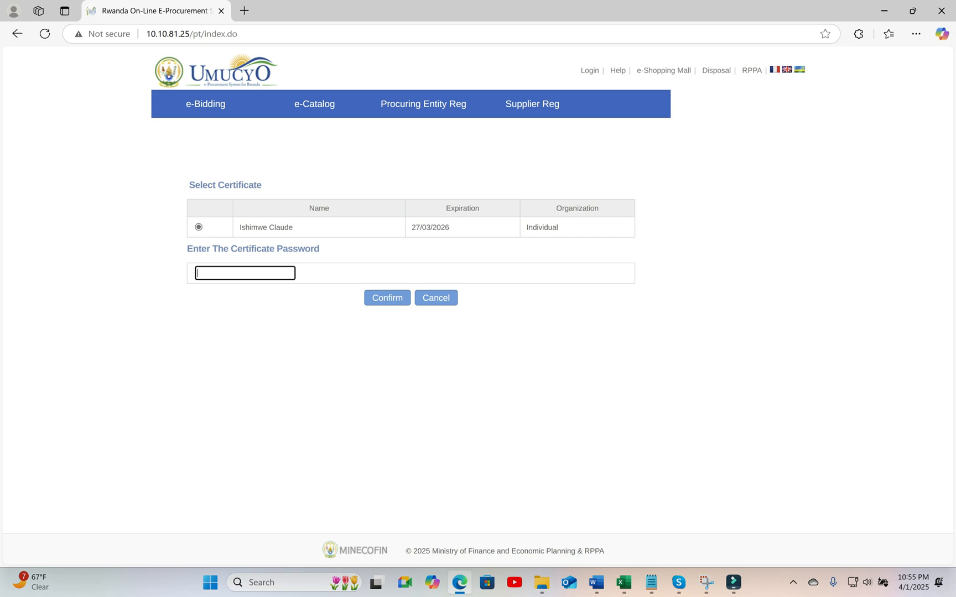
{"action": "type", "text": "••••"}
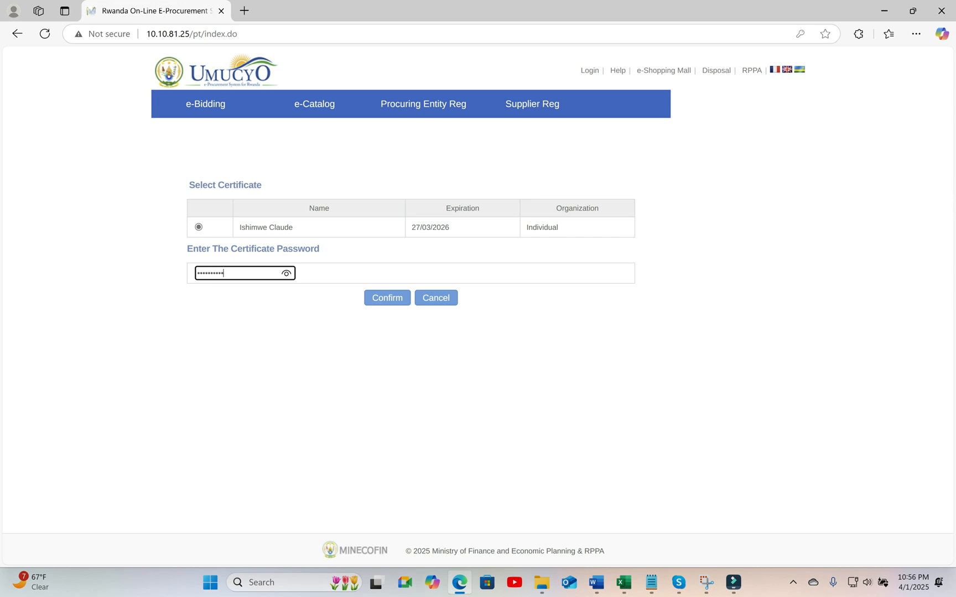
{"action": "left_click", "coordinate": [386, 297]}
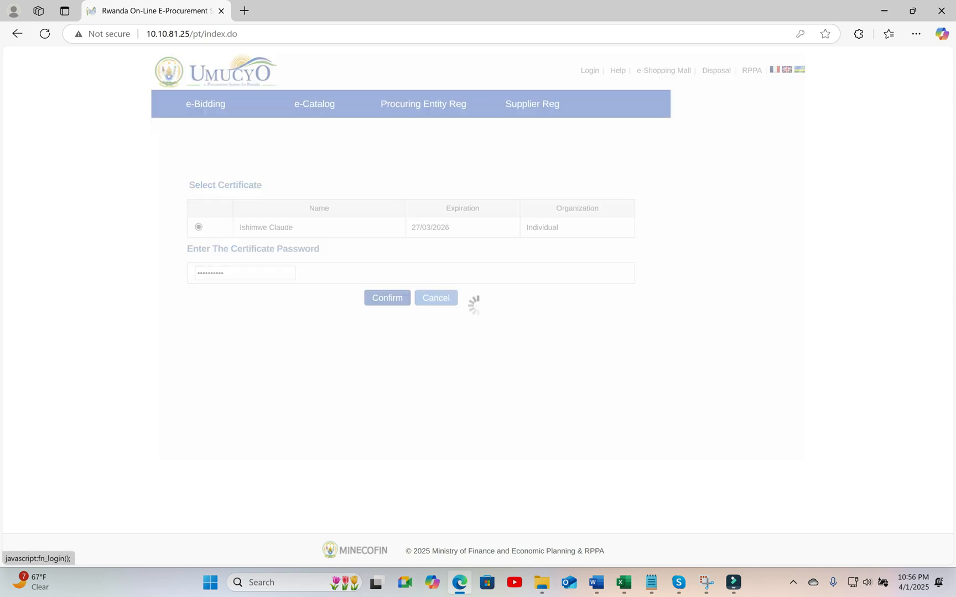
{"action": "left_click", "coordinate": [386, 297]}
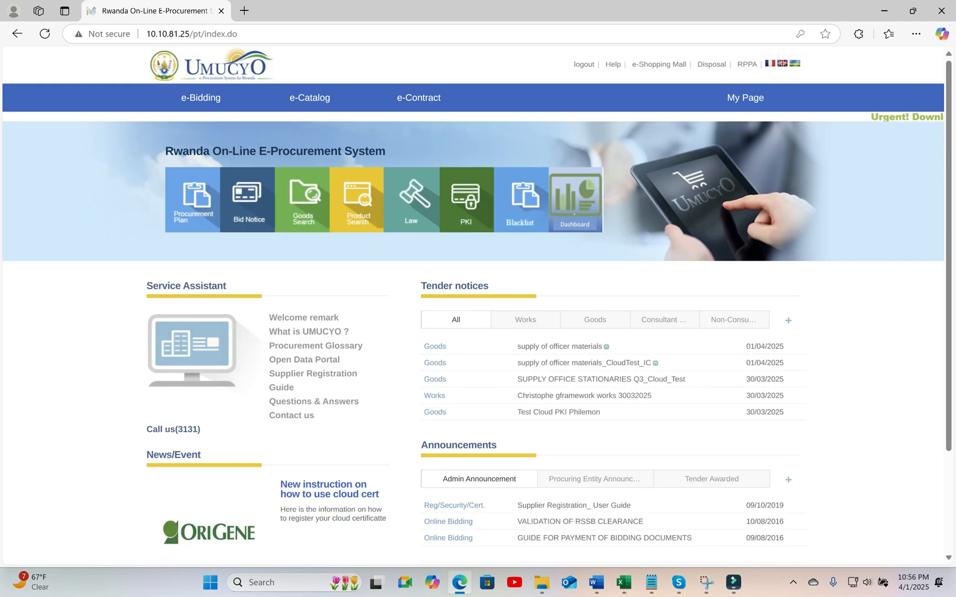